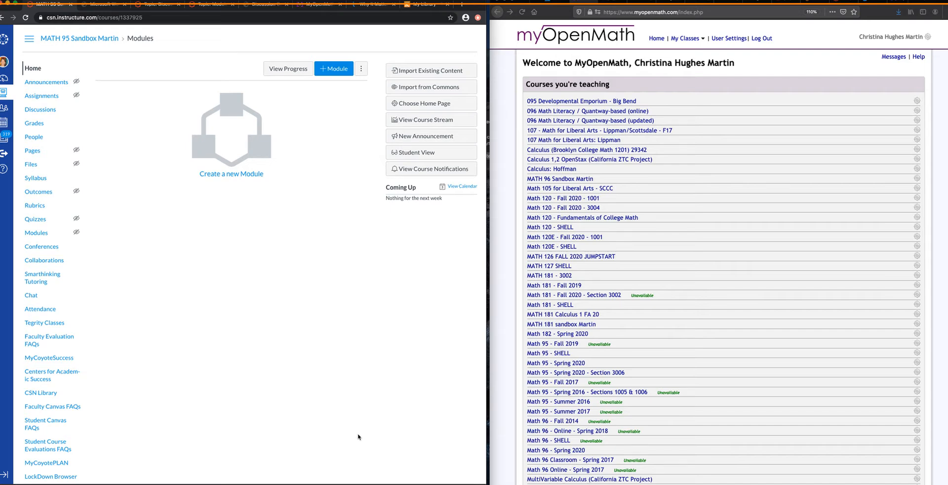
mouse_move(502, 425)
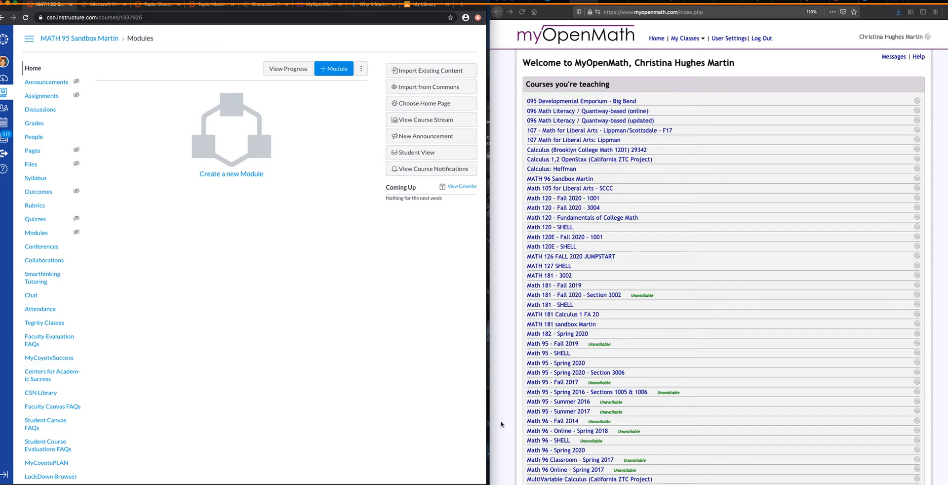
mouse_move(499, 424)
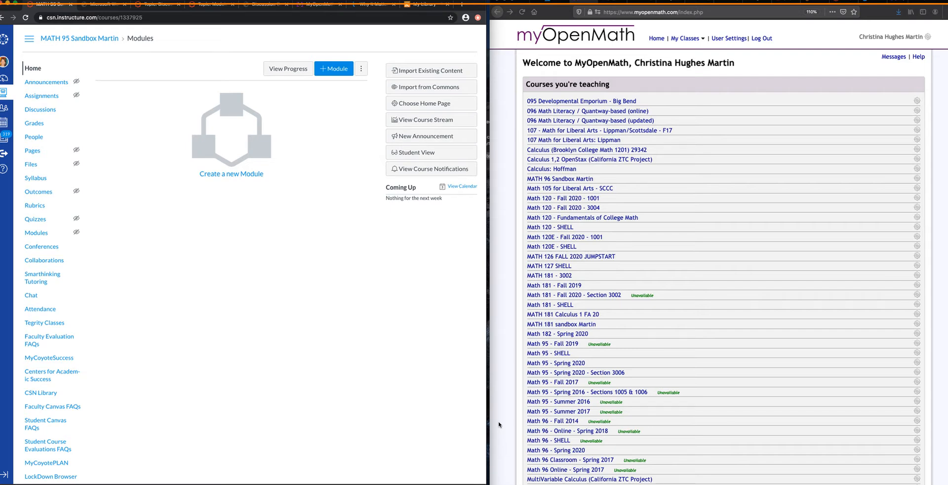
mouse_move(111, 257)
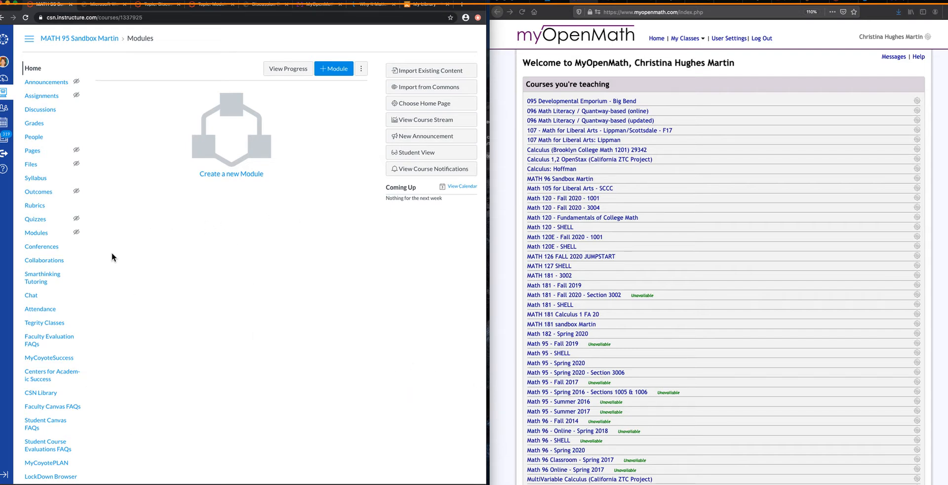
mouse_move(195, 351)
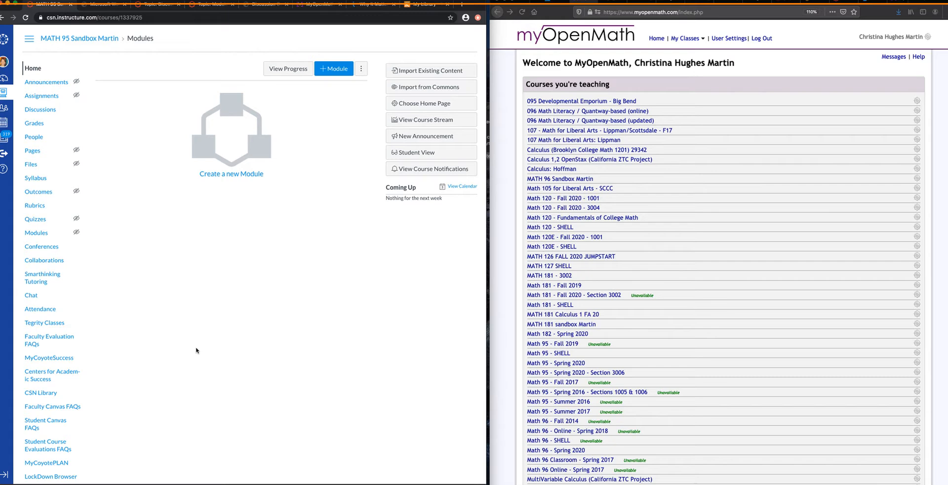
mouse_move(677, 324)
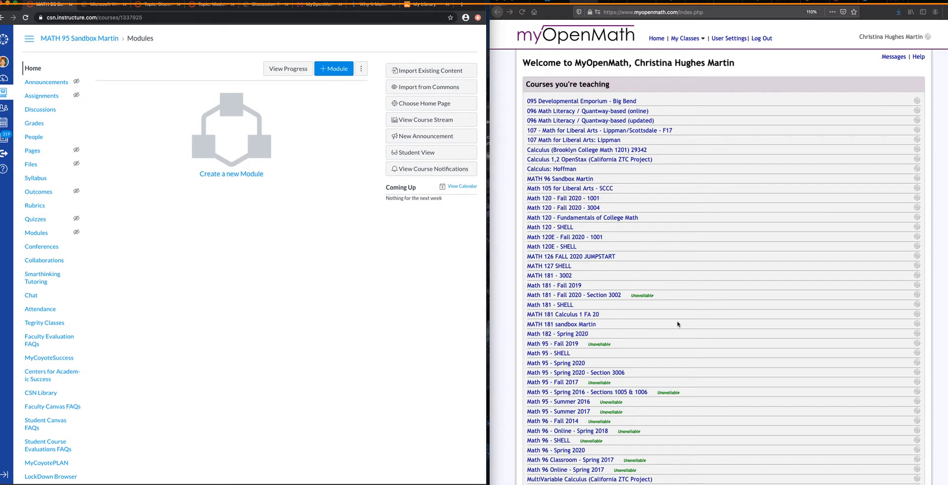
mouse_move(567, 362)
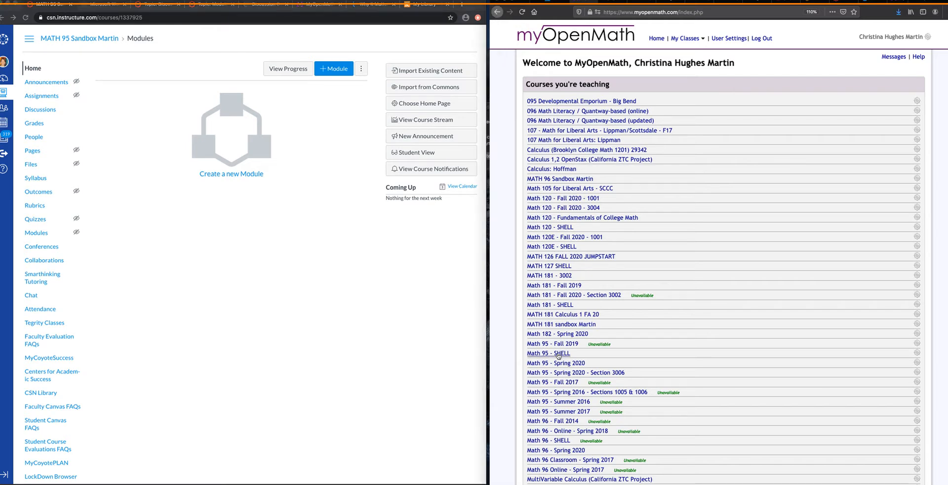
- Open the Math 95 - SHELL course from Courses you're teaching
click(547, 354)
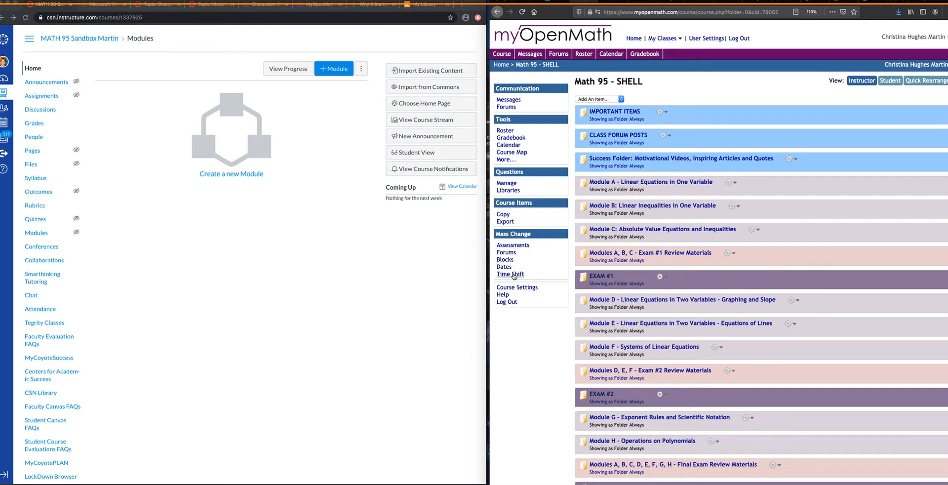
mouse_move(514, 260)
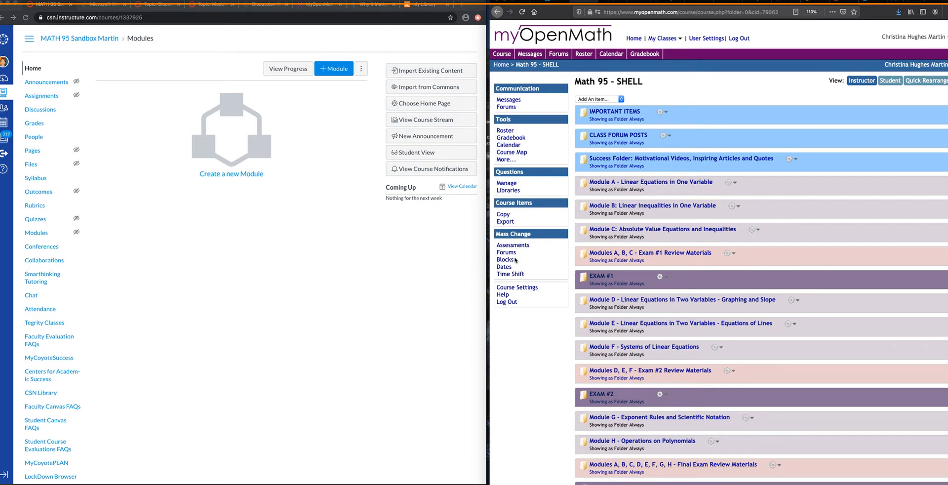
mouse_move(501, 202)
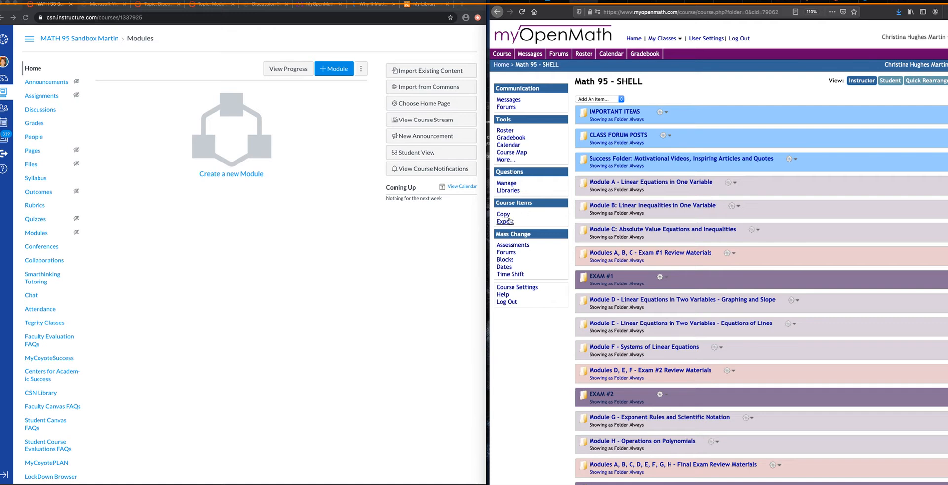
mouse_move(507, 222)
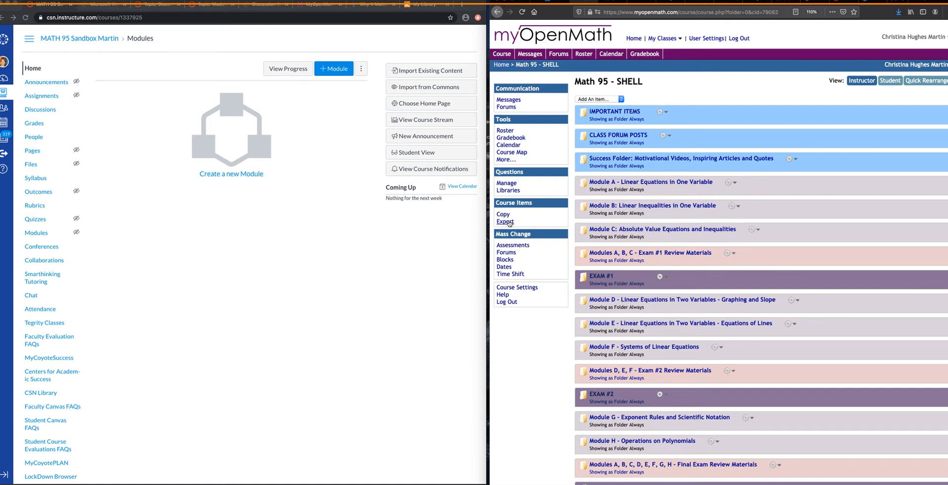
- Export Math 95 - SHELL for Canvas with gradebook setup kept and save the cartridge file
click(505, 222)
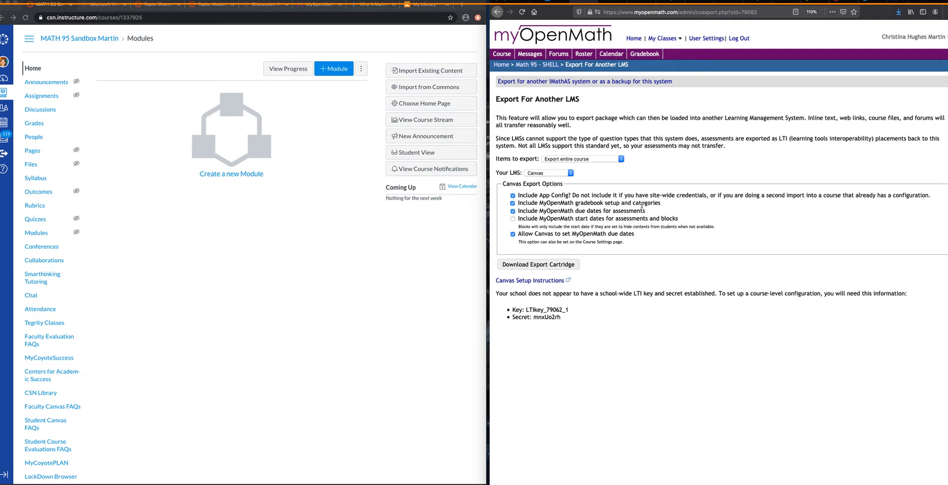
click(513, 210)
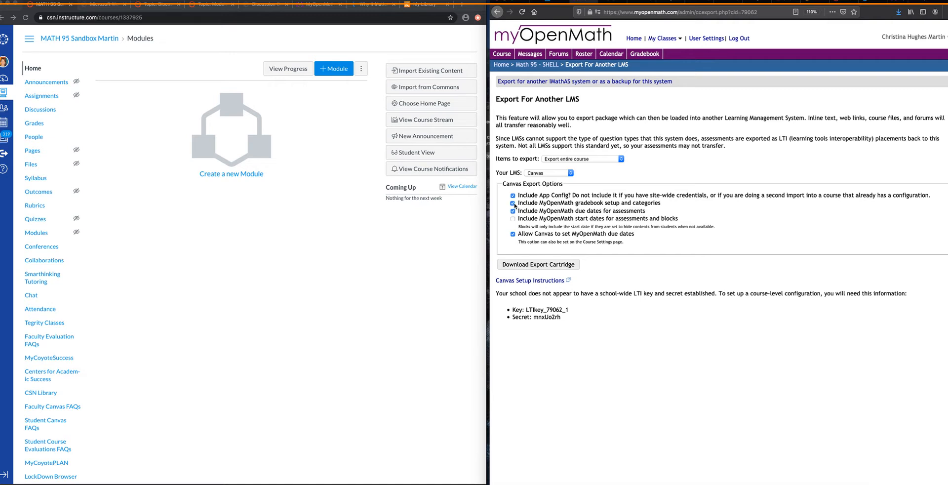
click(514, 210)
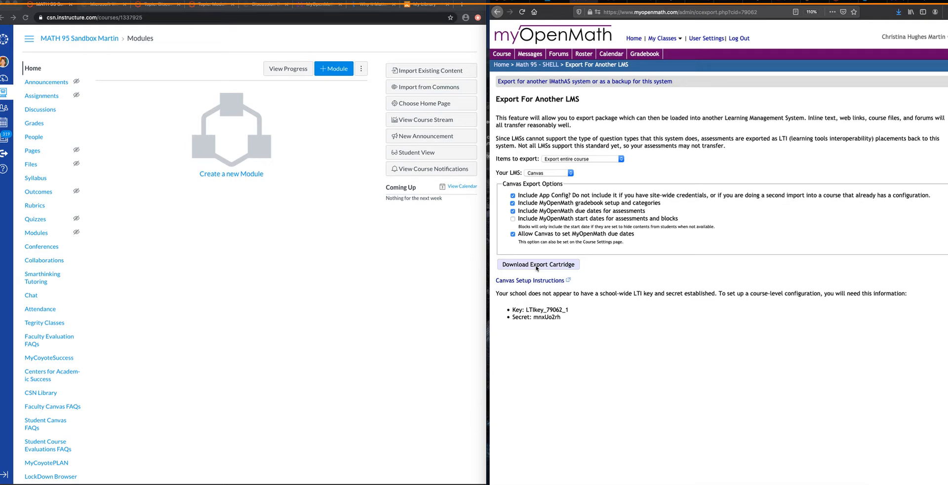
click(537, 264)
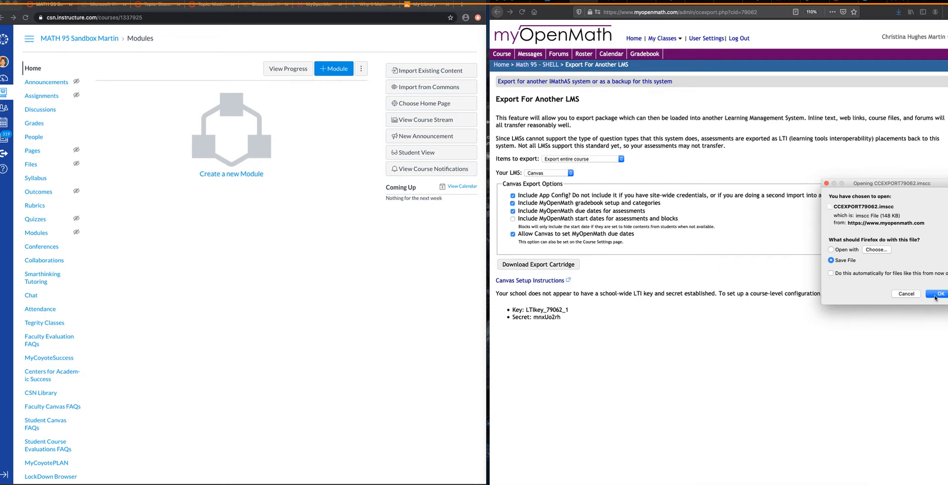
click(941, 294)
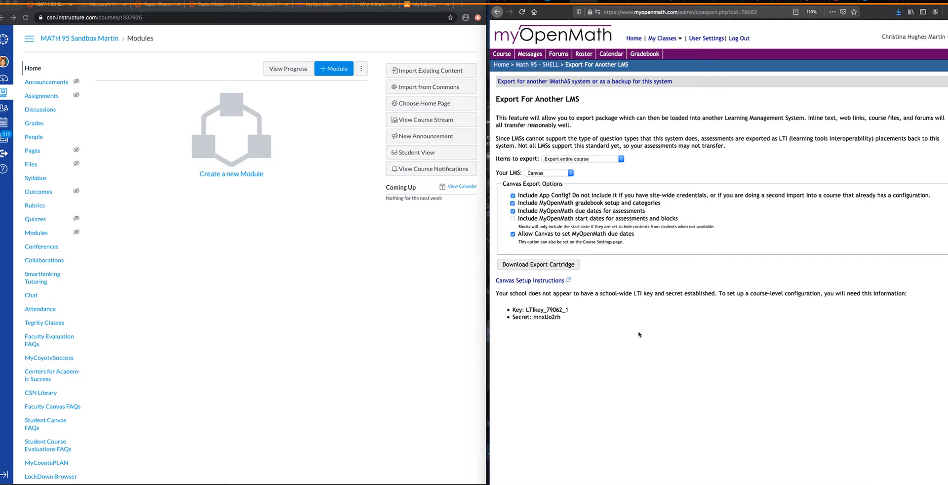
mouse_move(228, 308)
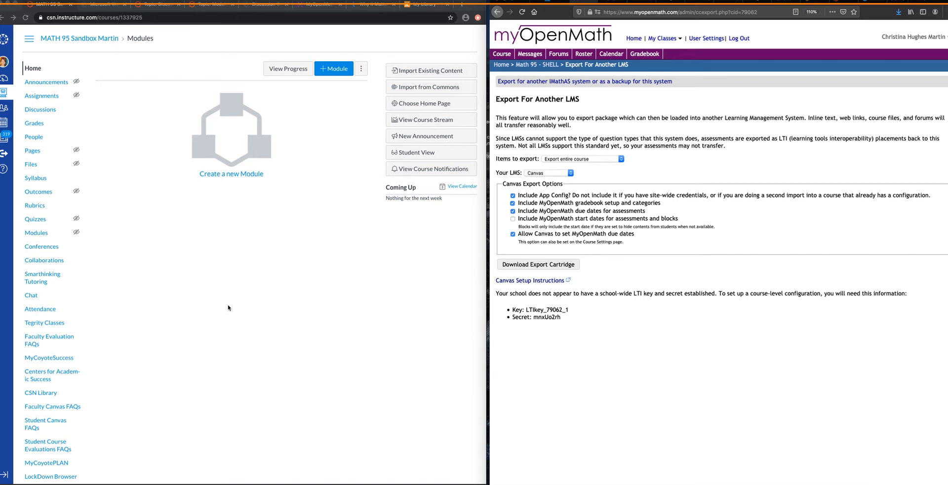
mouse_move(164, 269)
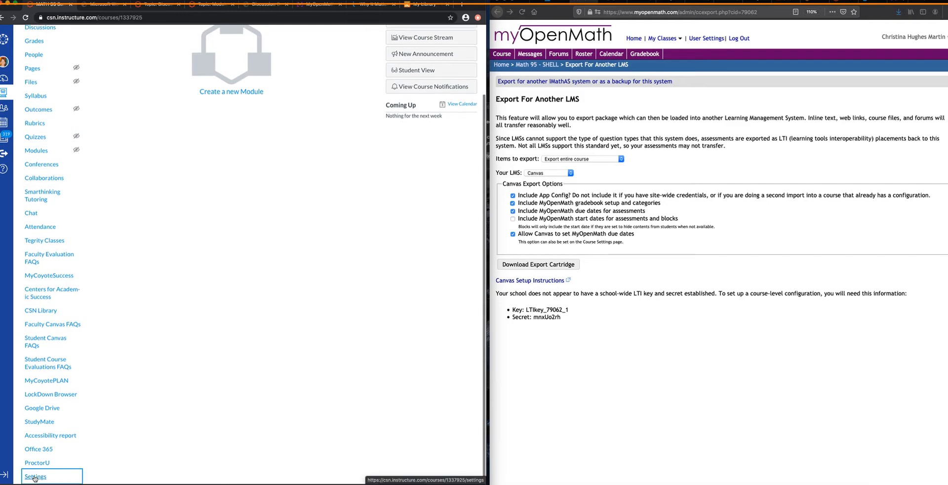
- Go to the MATH 95 Sandbox Martin settings and start Import Course Content
click(34, 476)
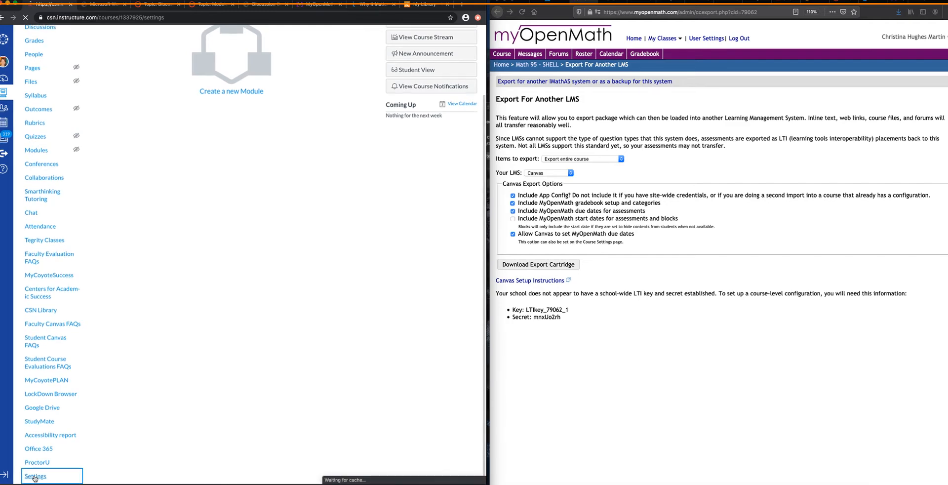
click(34, 475)
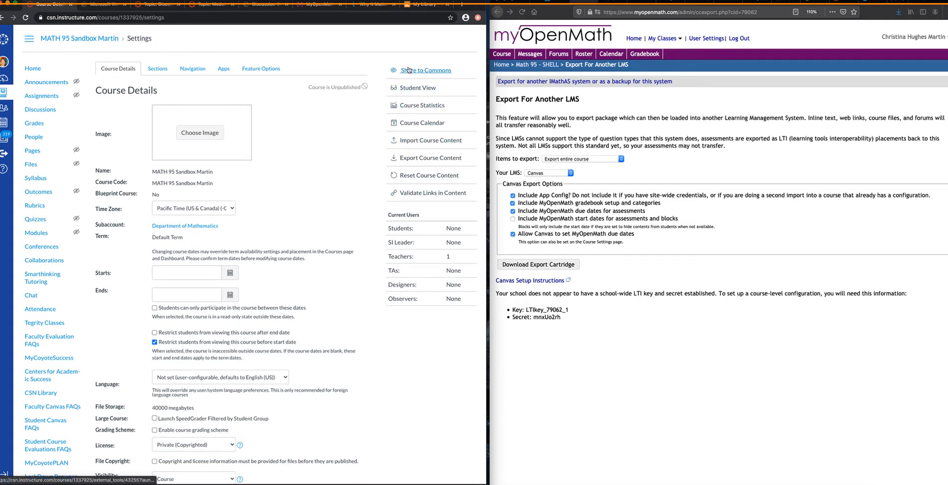
mouse_move(429, 140)
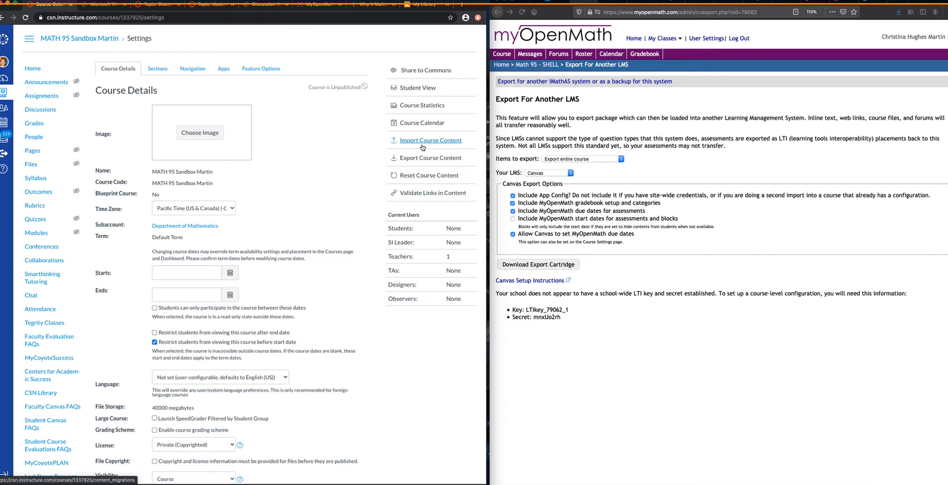
mouse_move(420, 144)
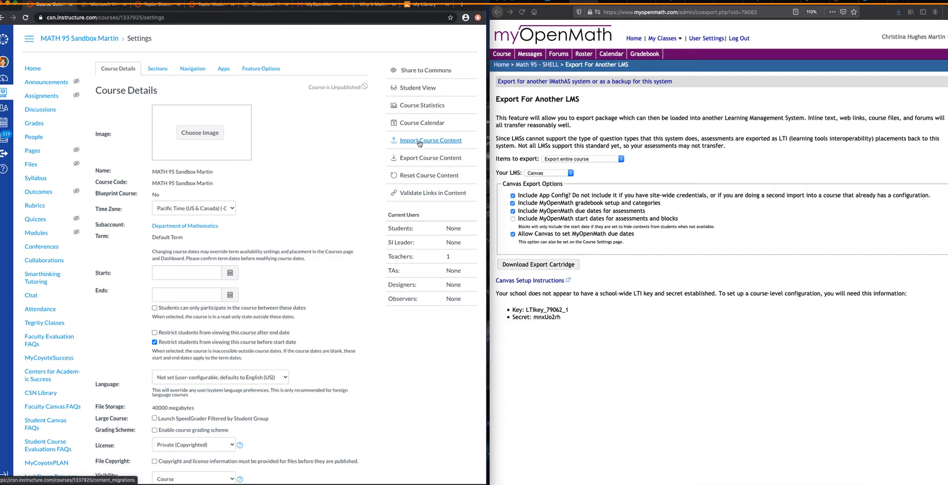
click(430, 140)
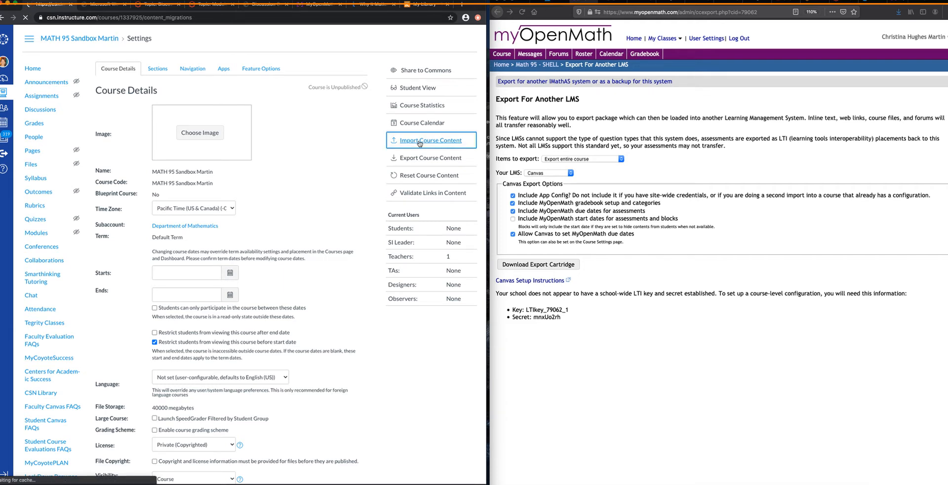
- Import CCEXPORT79062(3).imscc as a Canvas Course Export Package with all content selected
click(429, 139)
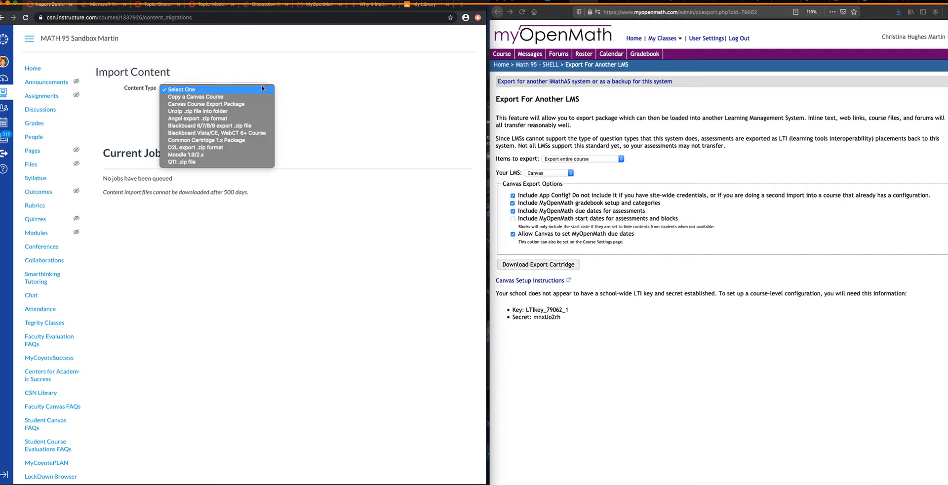
mouse_move(218, 104)
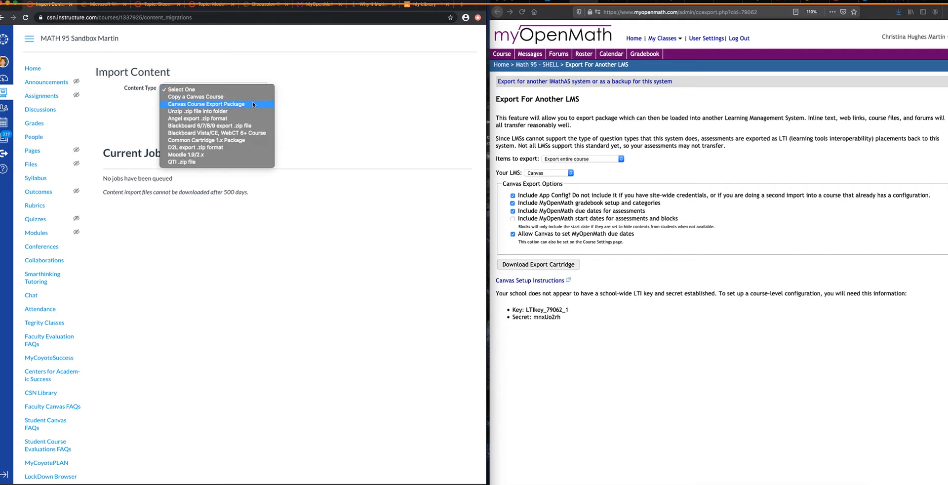
click(205, 103)
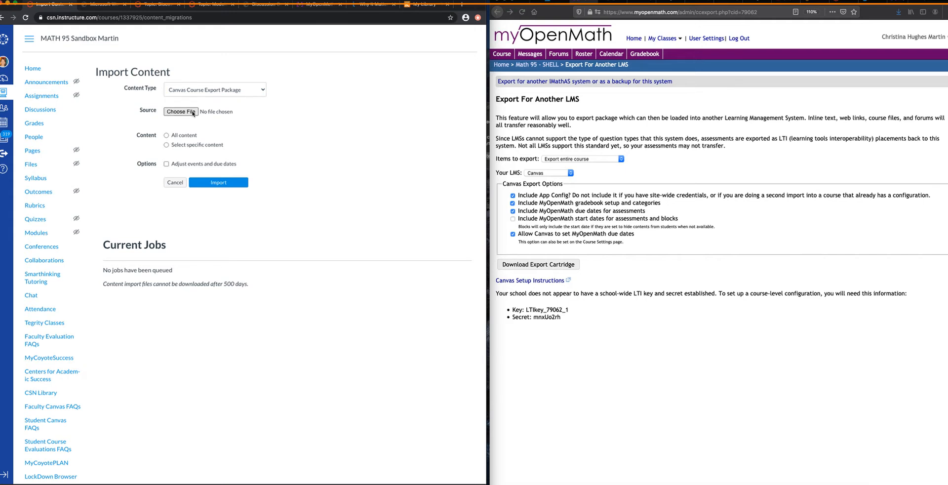
click(180, 112)
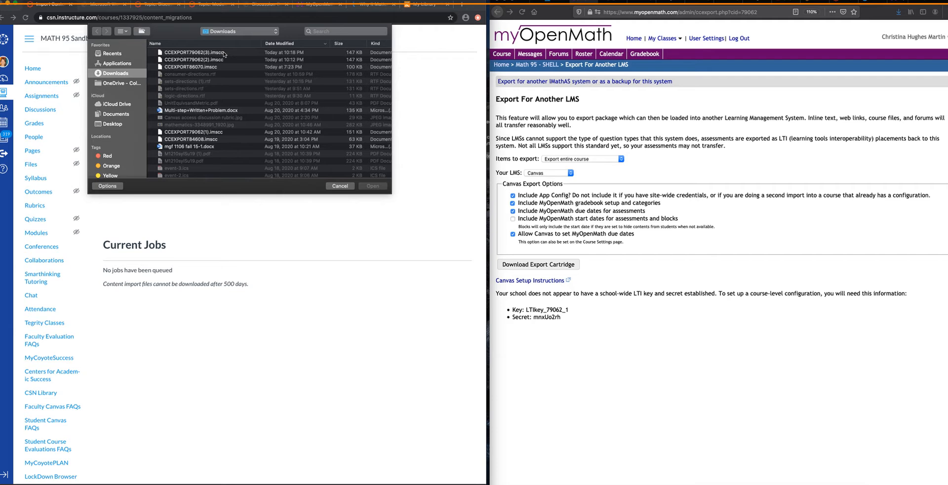
click(200, 52)
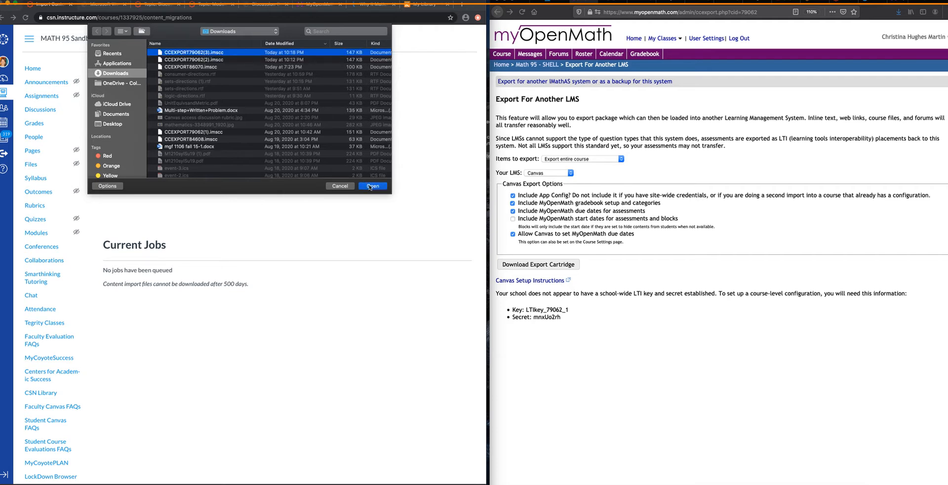
click(372, 186)
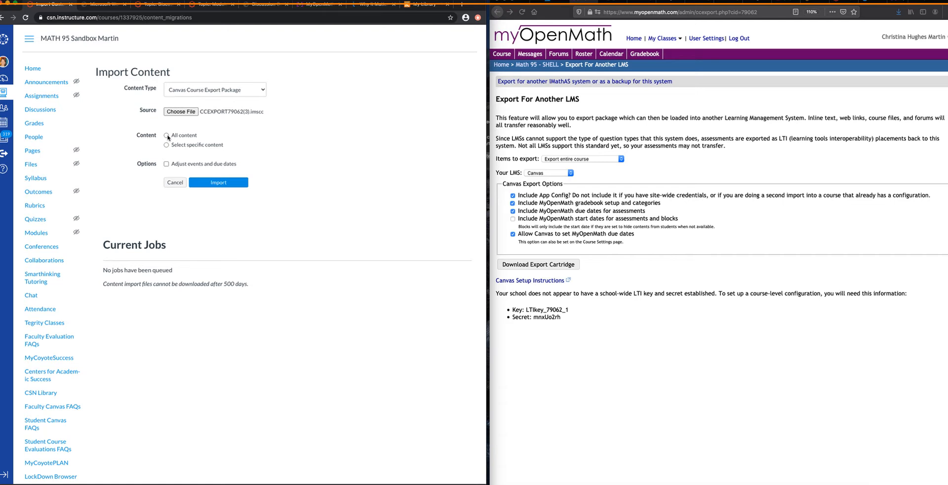
click(166, 135)
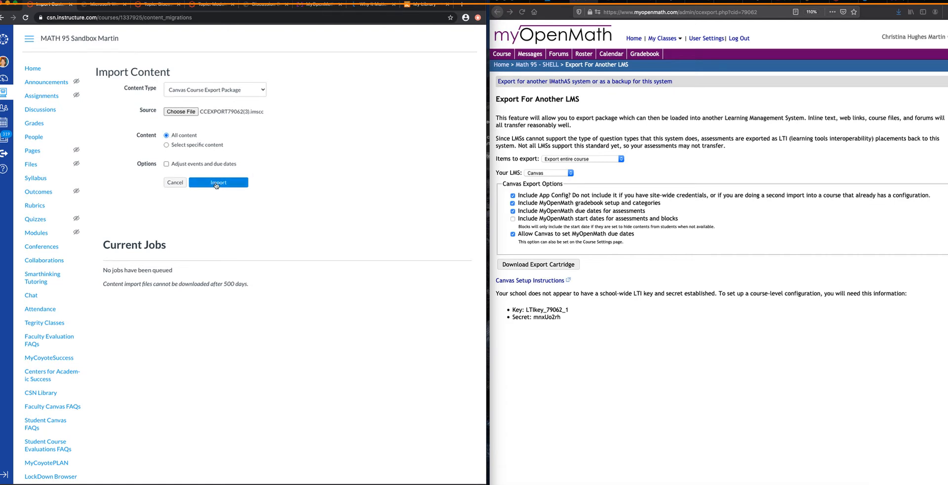
click(218, 182)
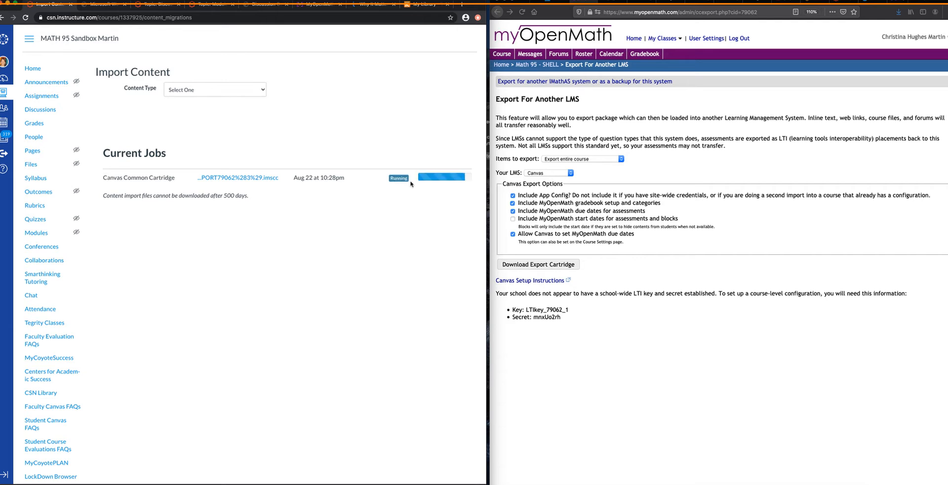
mouse_move(383, 359)
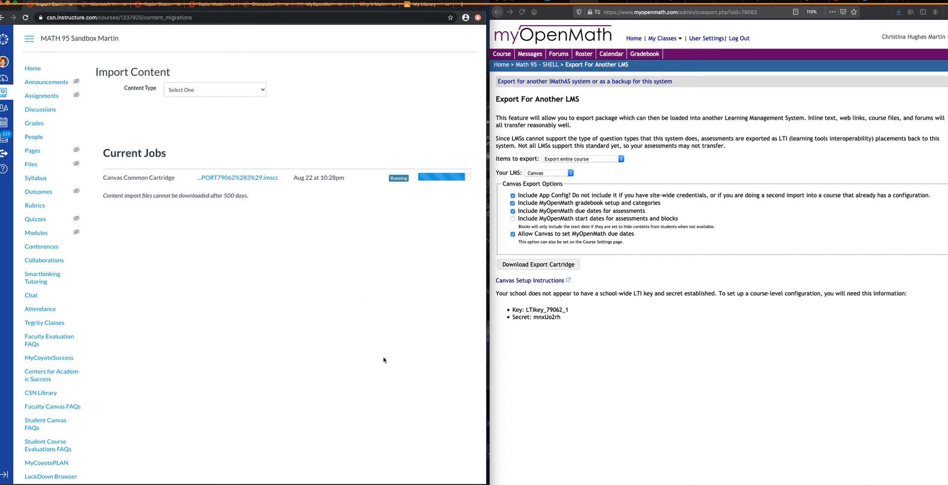
mouse_move(394, 427)
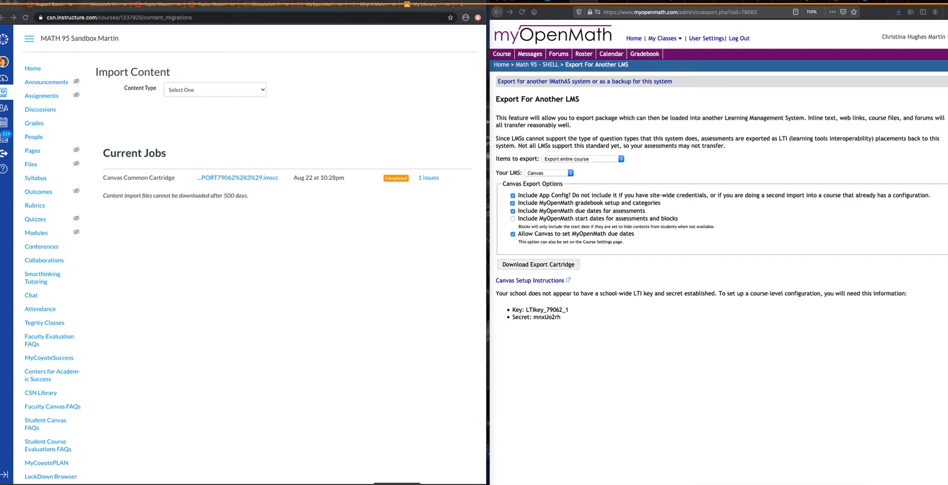
mouse_move(390, 192)
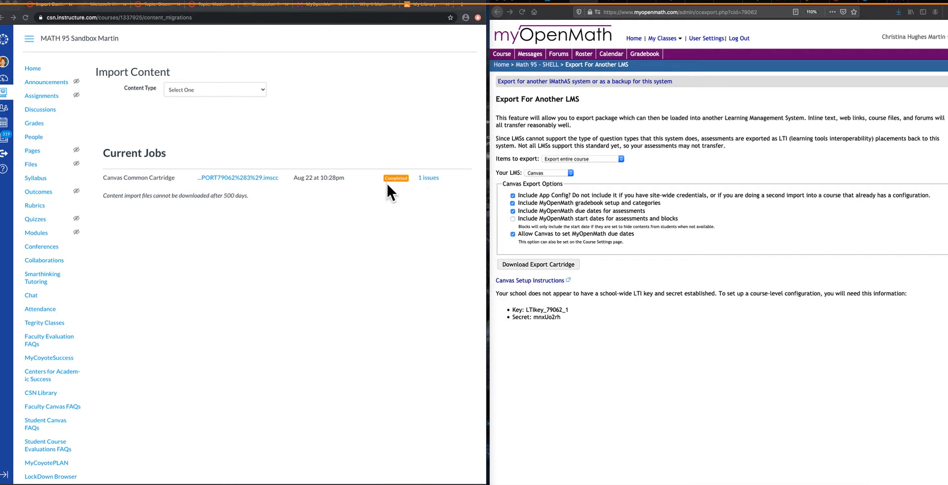
- Show the course's External Apps in Settings and filter the list by 'myopen'
scroll(down, 3)
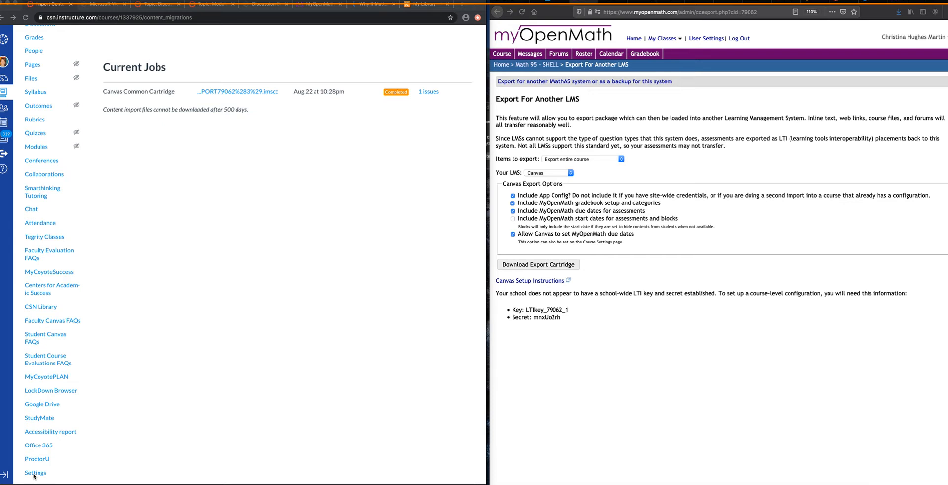
click(35, 472)
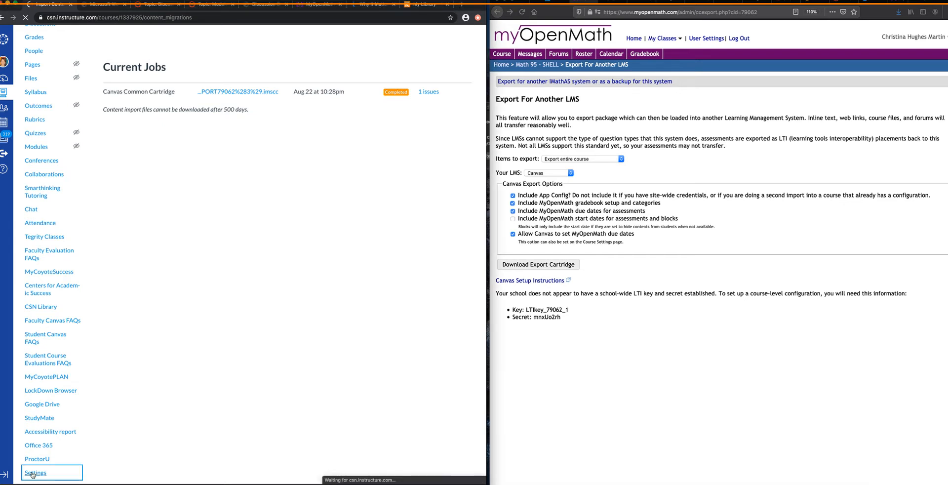
click(34, 473)
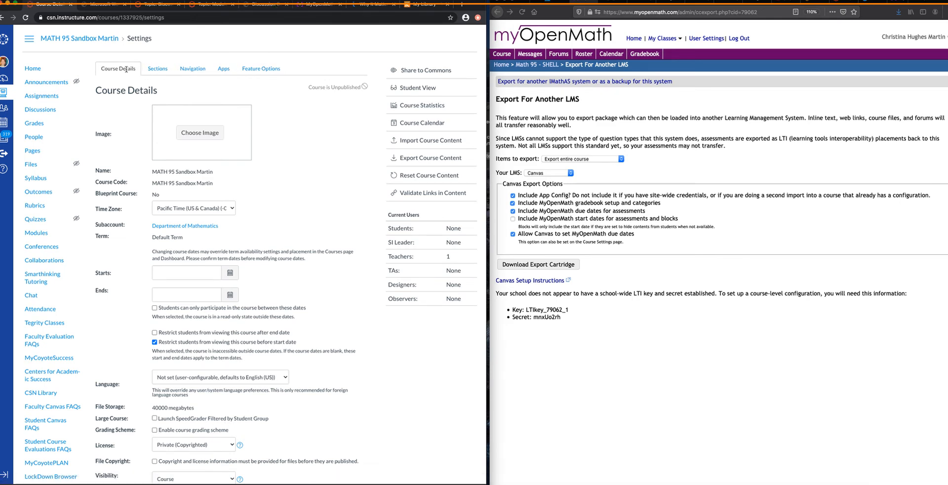
mouse_move(224, 68)
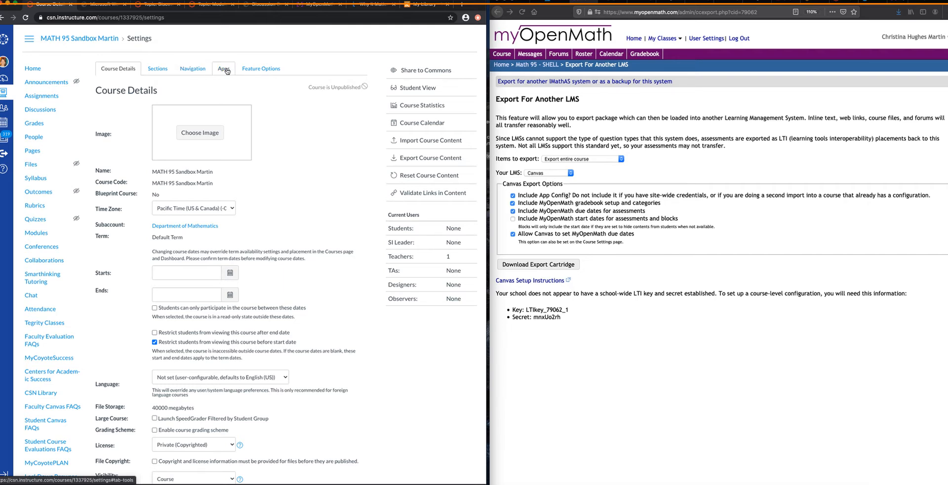
click(224, 69)
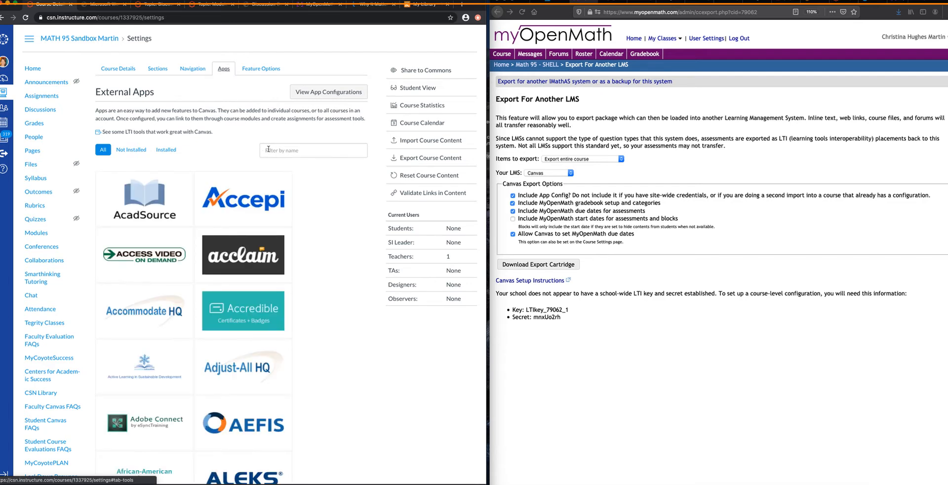
scroll(down, 3)
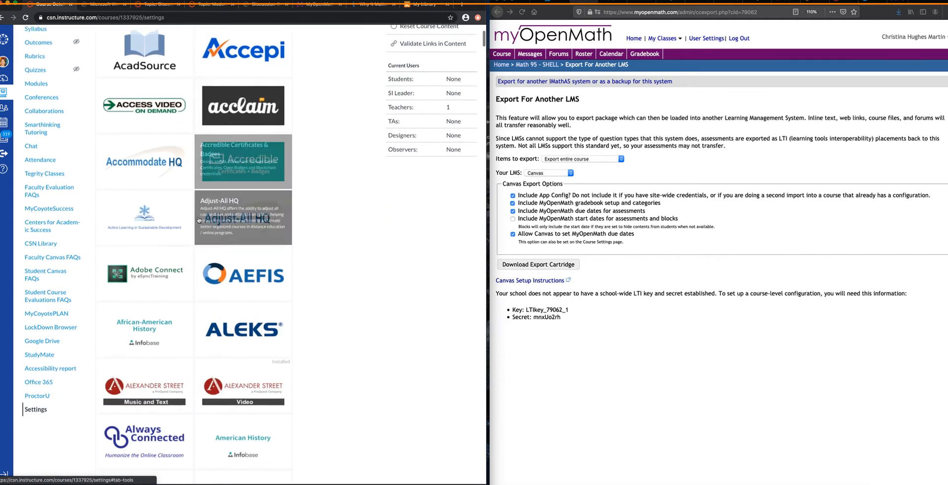
scroll(down, 3)
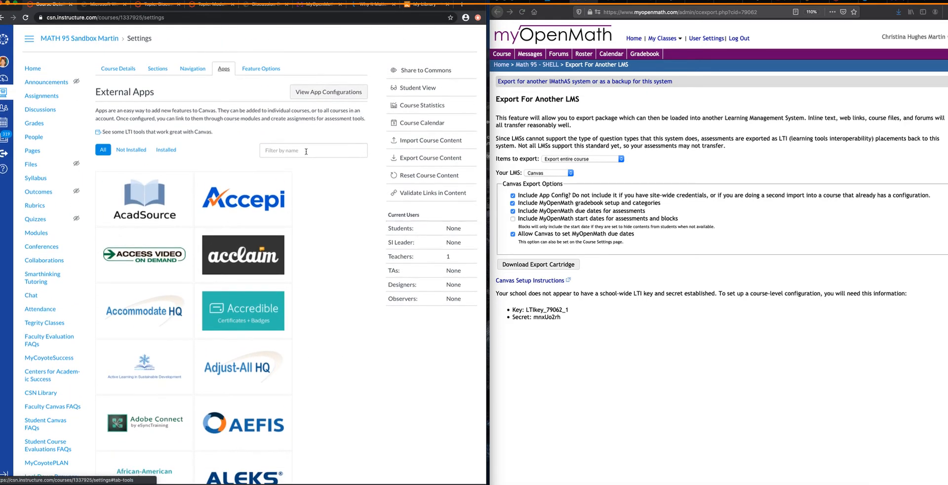
text(myopen)
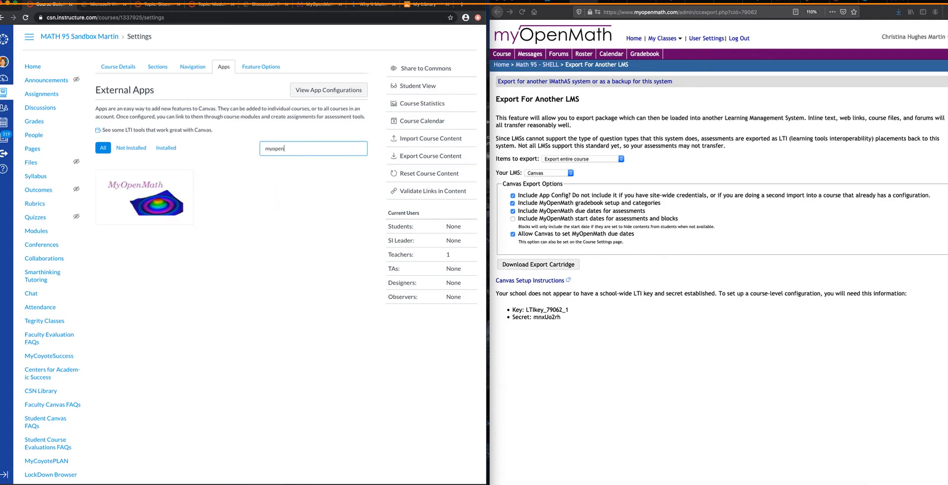
mouse_move(144, 196)
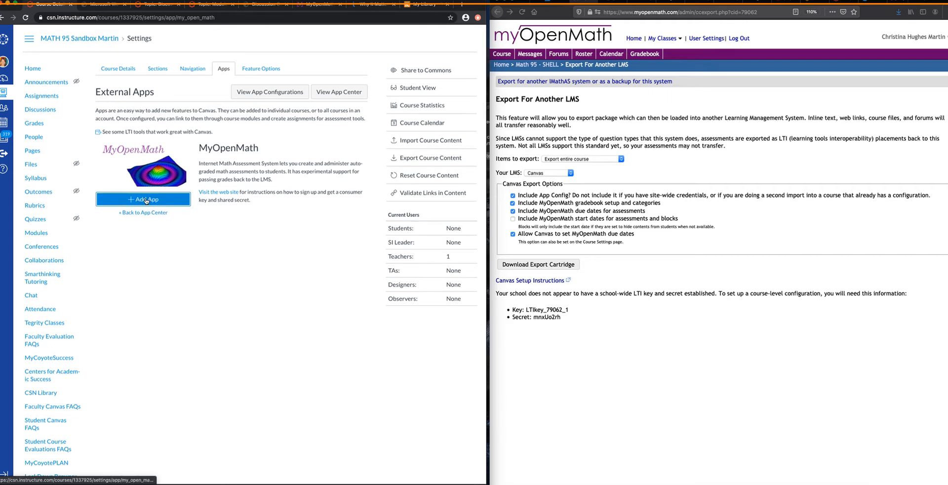
click(143, 198)
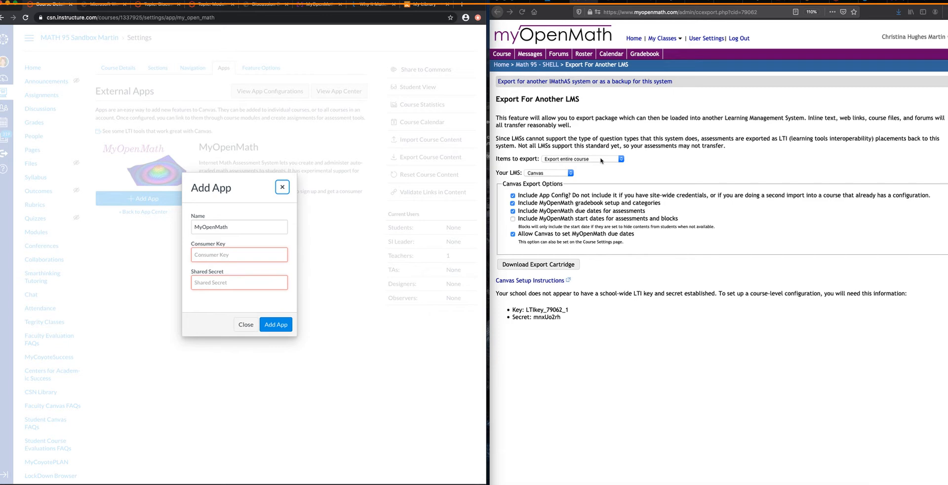
mouse_move(585, 265)
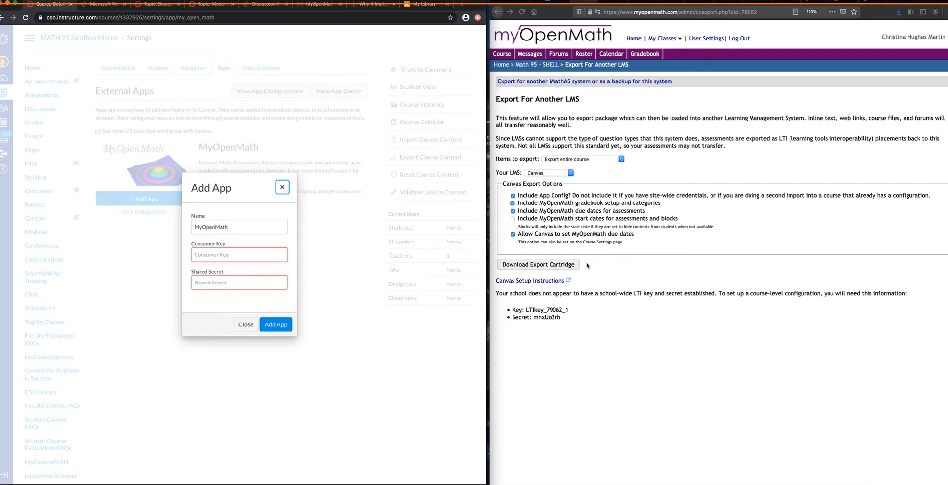
mouse_move(569, 317)
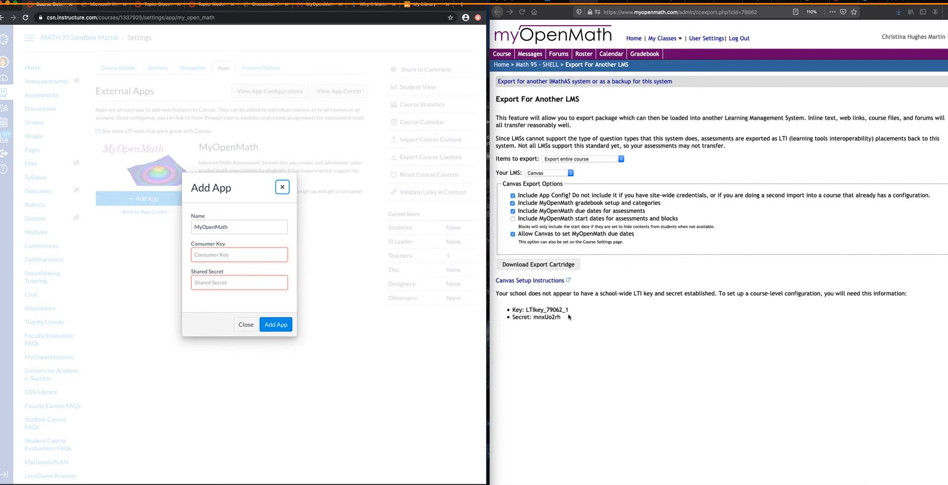
mouse_move(554, 307)
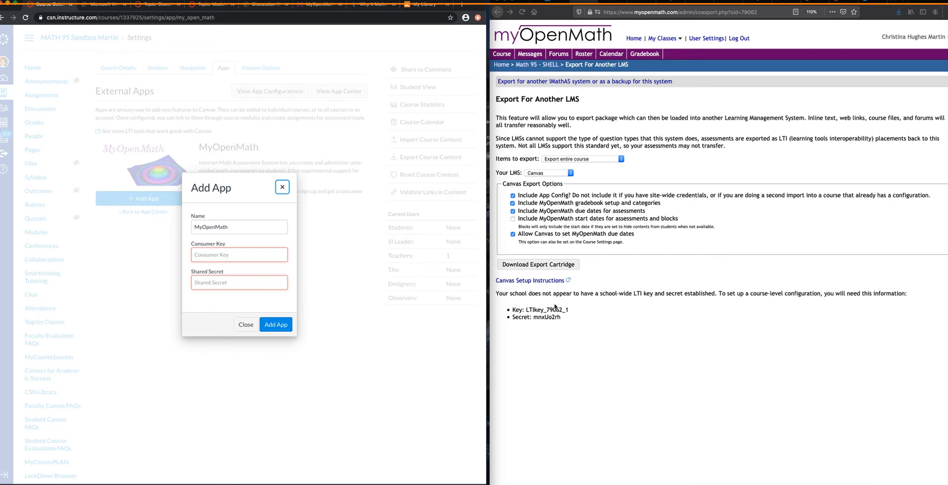
mouse_move(569, 310)
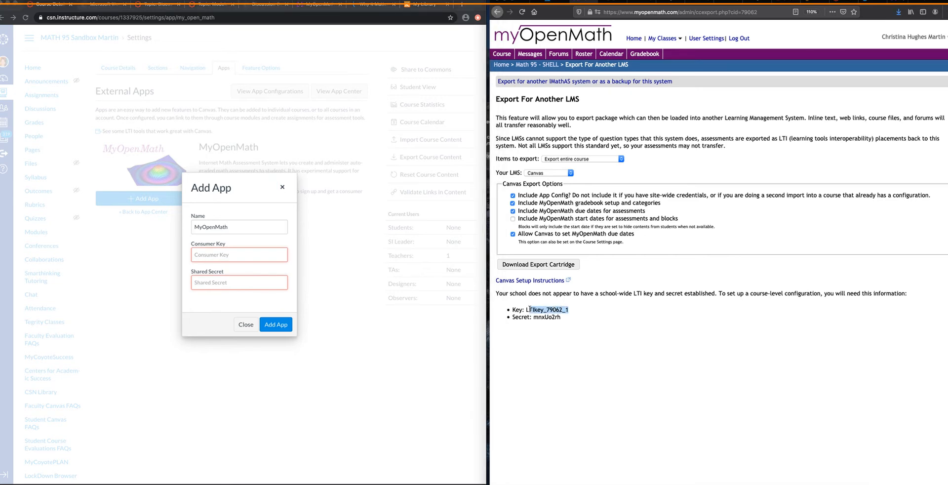
double_click(545, 309)
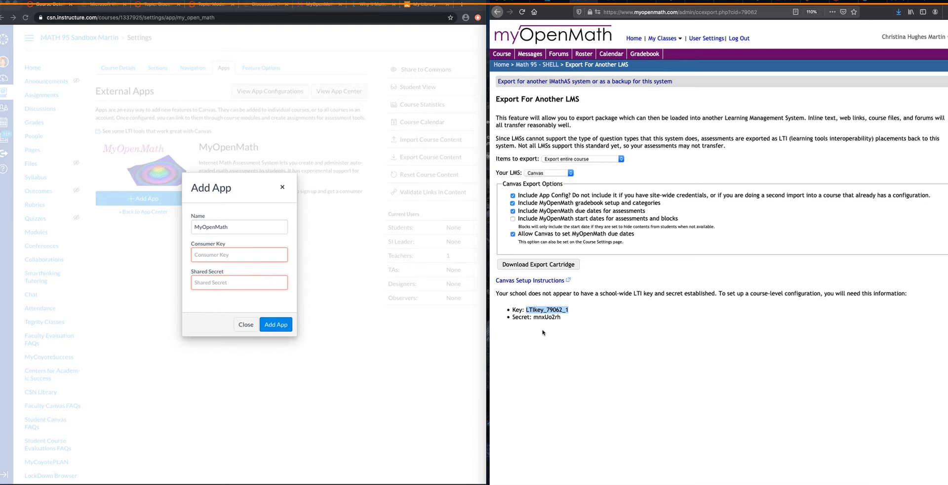
mouse_move(545, 351)
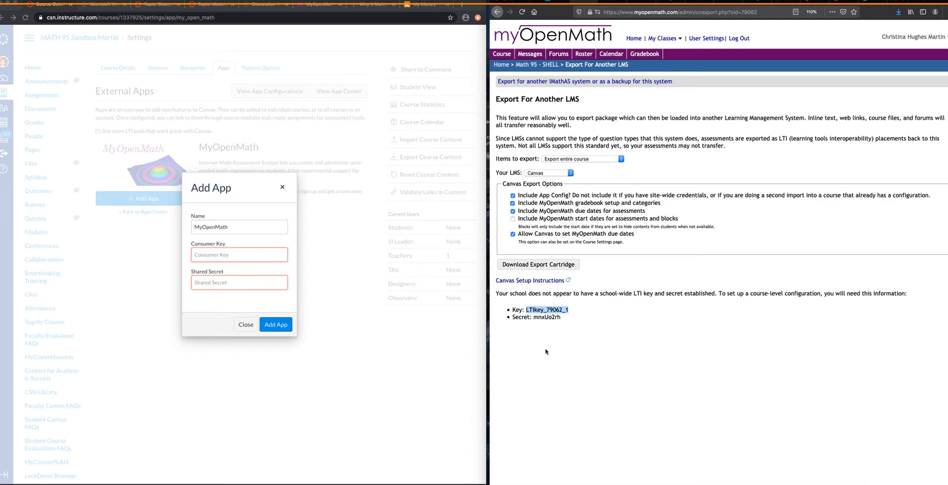
mouse_move(444, 274)
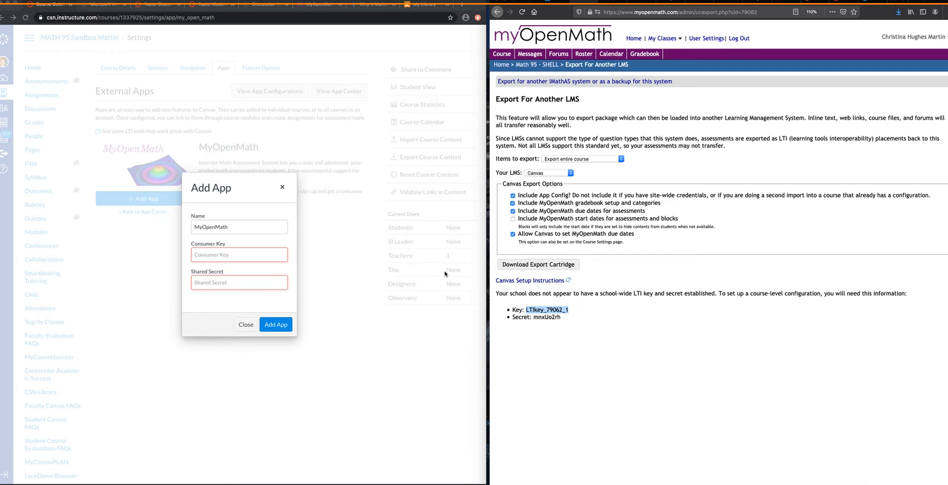
click(239, 254)
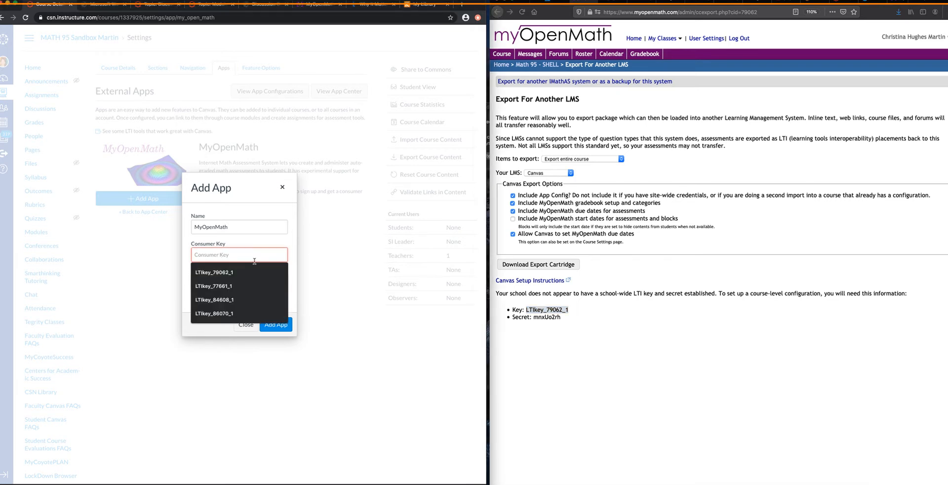
click(214, 271)
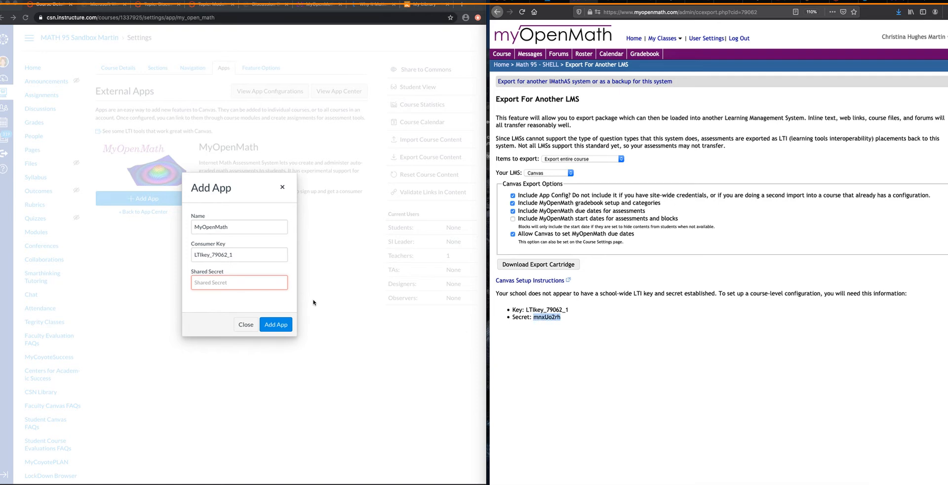
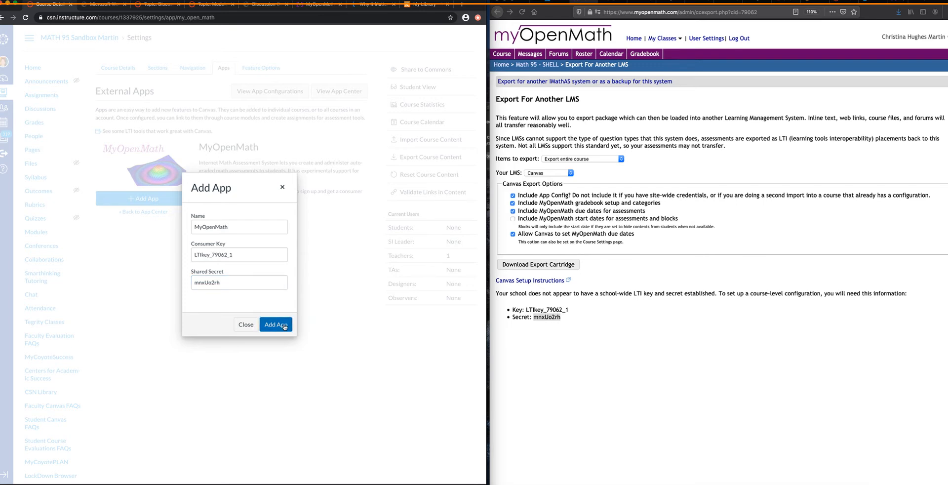
click(275, 325)
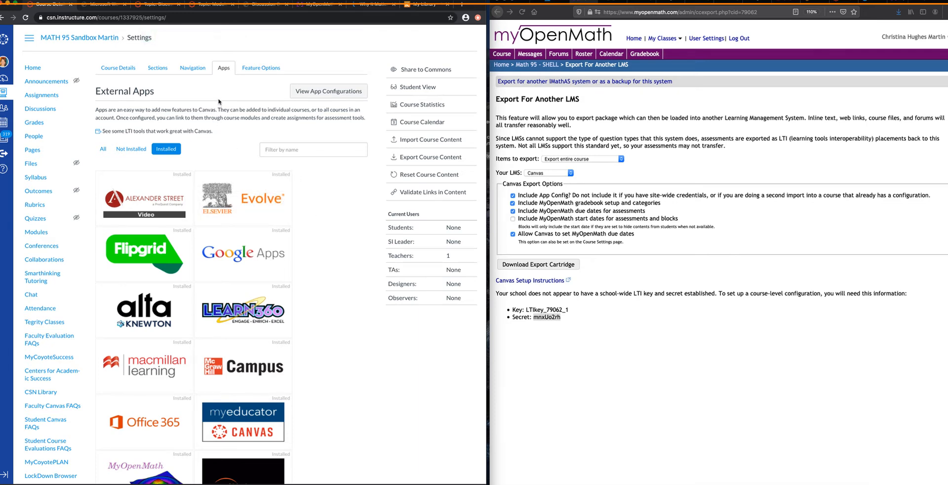
mouse_move(258, 104)
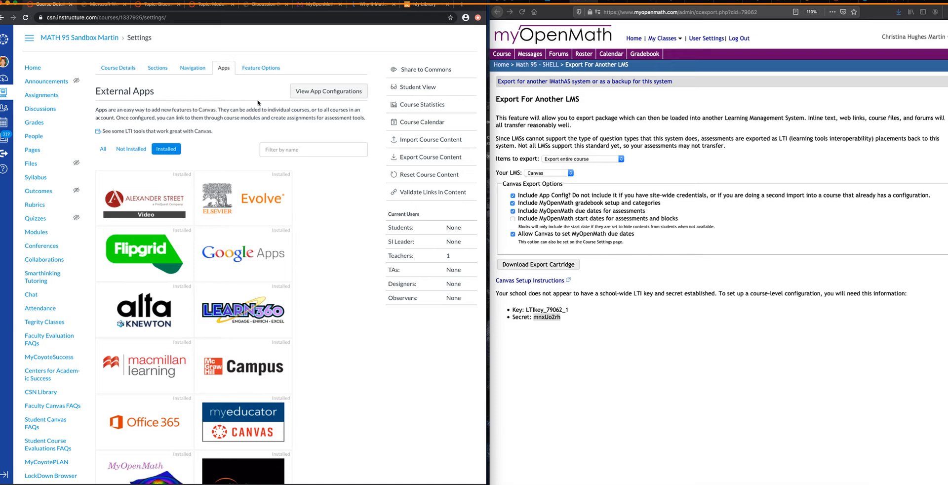
mouse_move(312, 125)
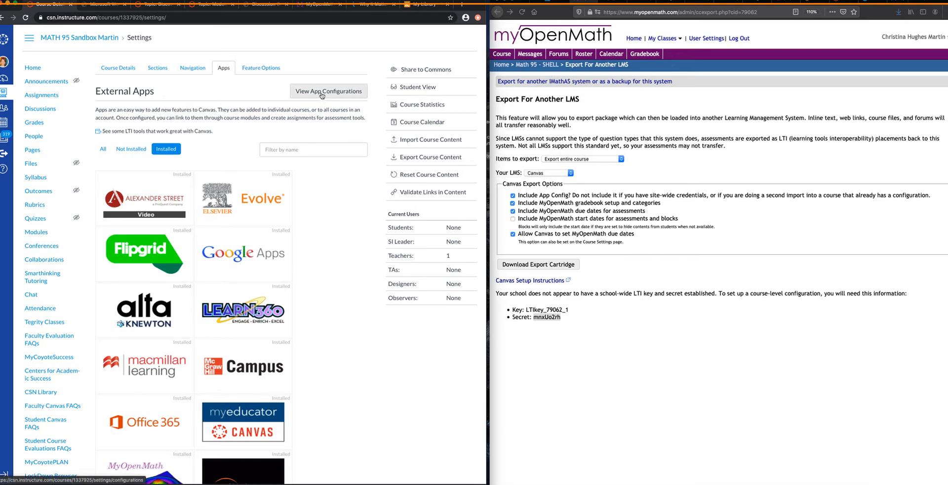
mouse_move(330, 97)
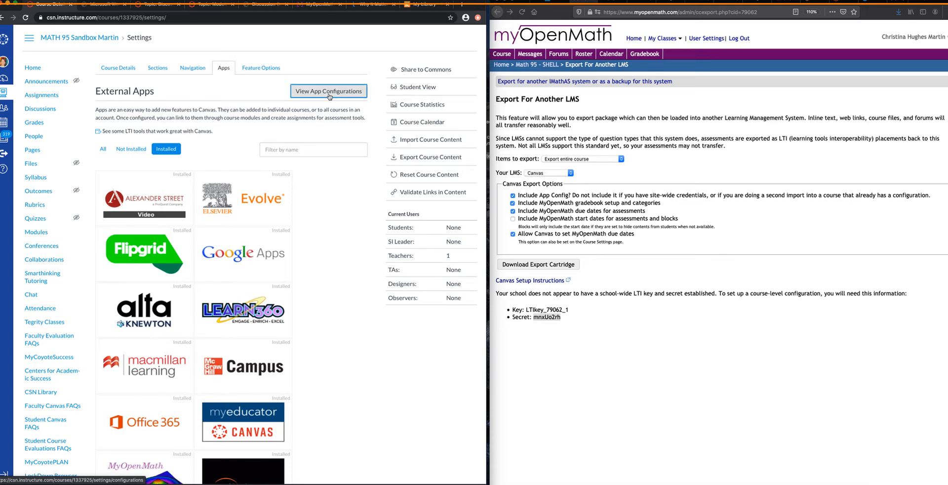
- View app configurations and edit the first of the two MyOpenMath entries
click(327, 91)
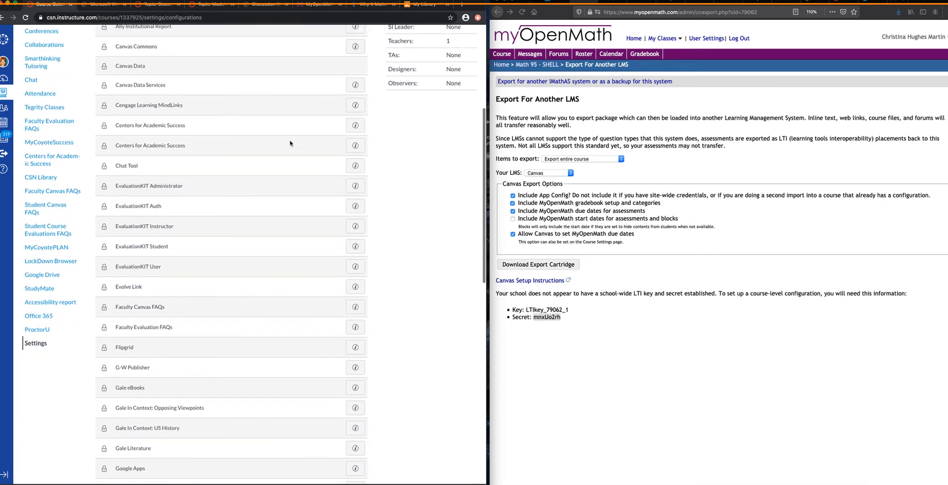
scroll(down, 3)
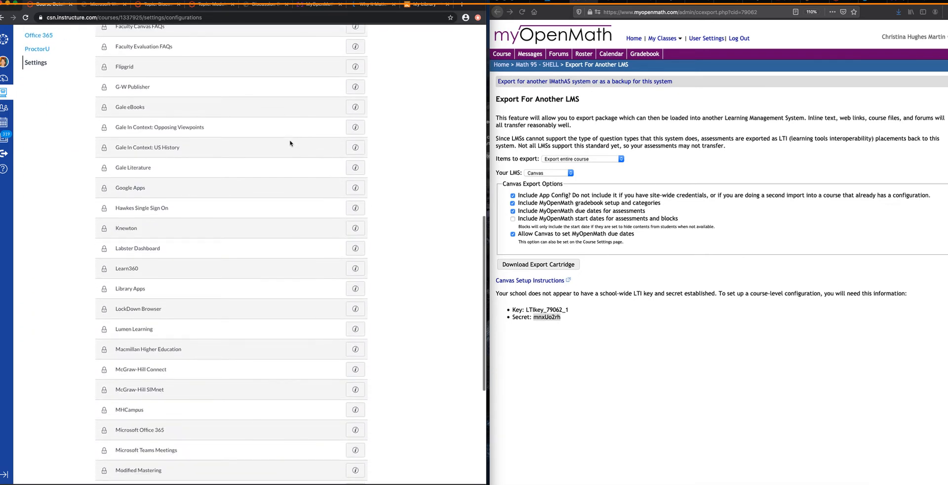
scroll(down, 3)
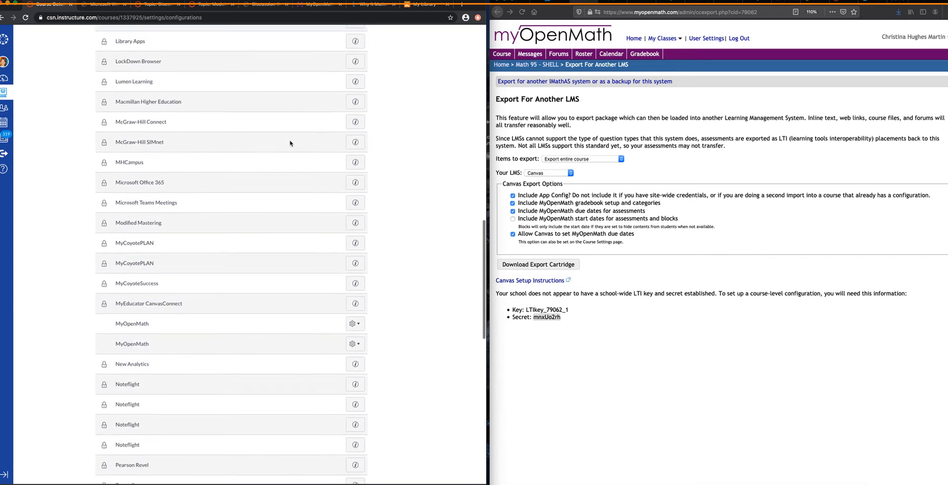
scroll(down, 3)
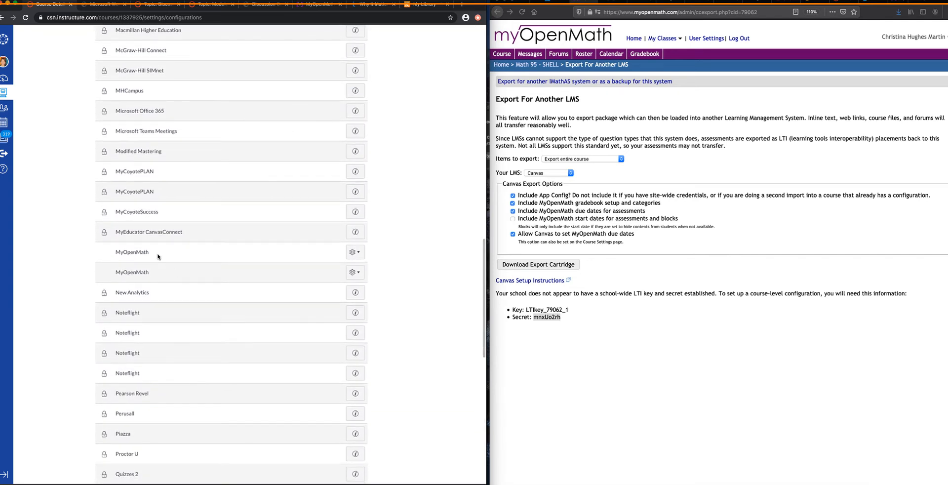
mouse_move(147, 256)
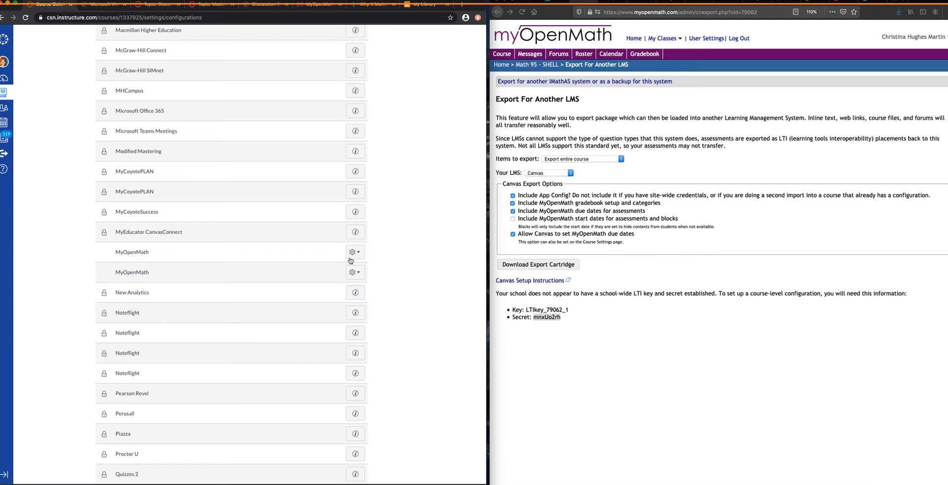
click(353, 251)
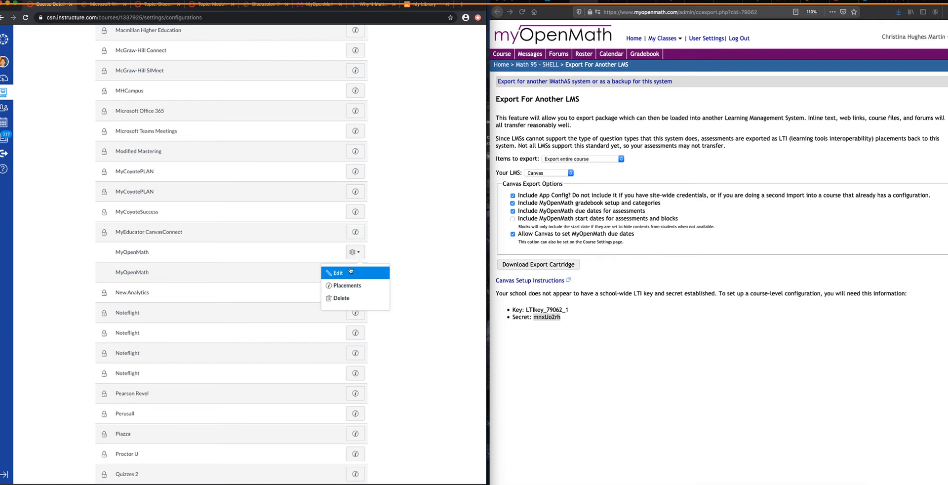
click(337, 273)
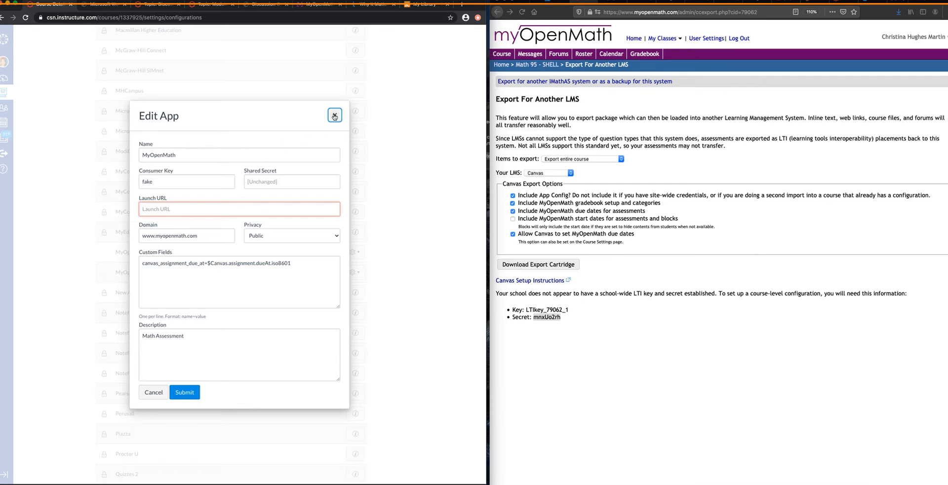
- Delete the duplicate MyOpenMath app with the placeholder key, leaving one entry
click(334, 116)
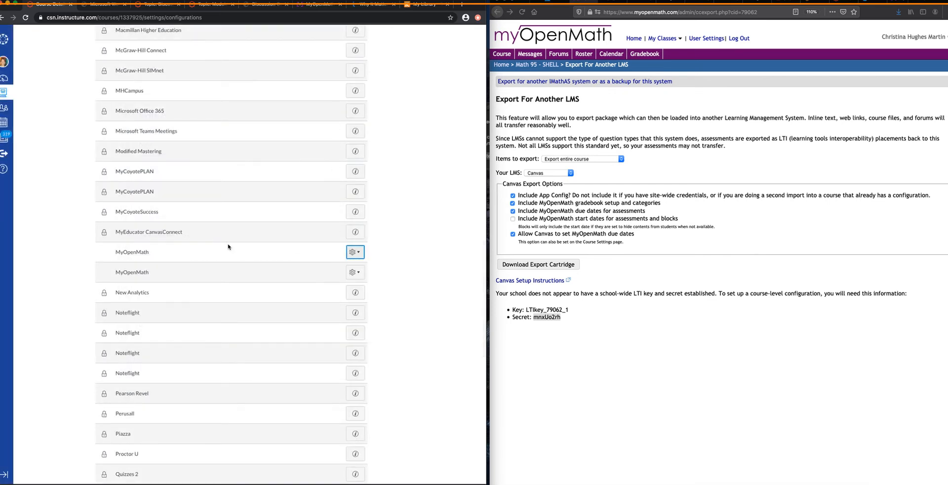
click(354, 251)
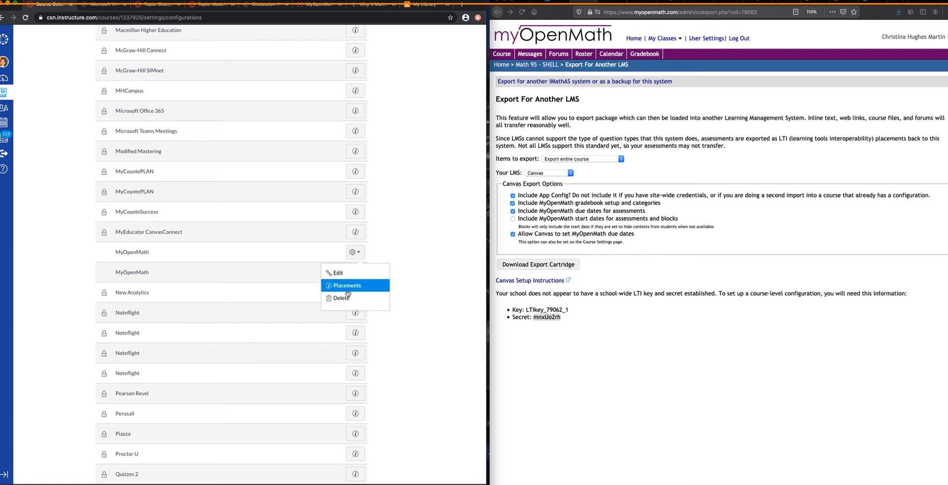
click(343, 298)
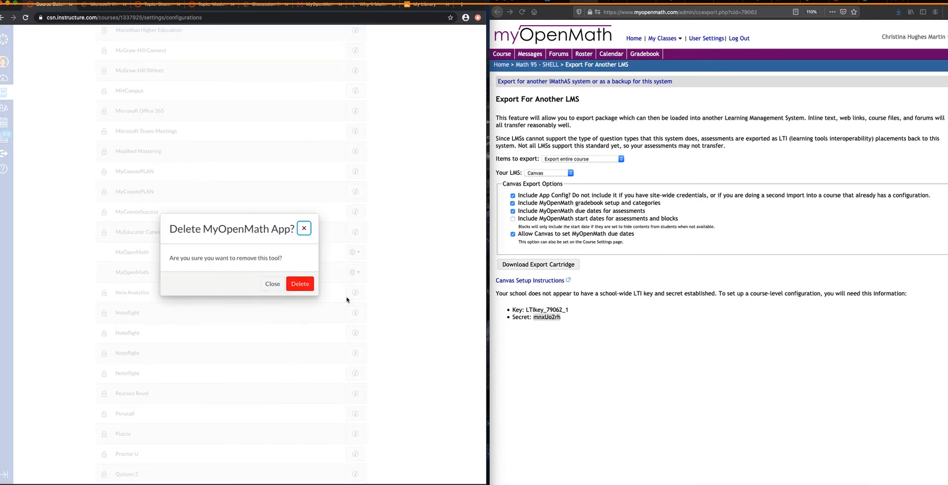
click(272, 284)
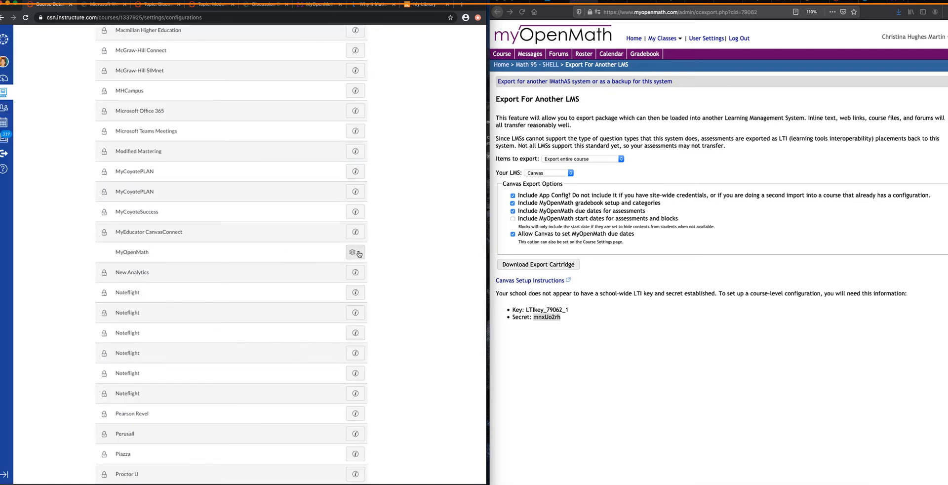
click(352, 251)
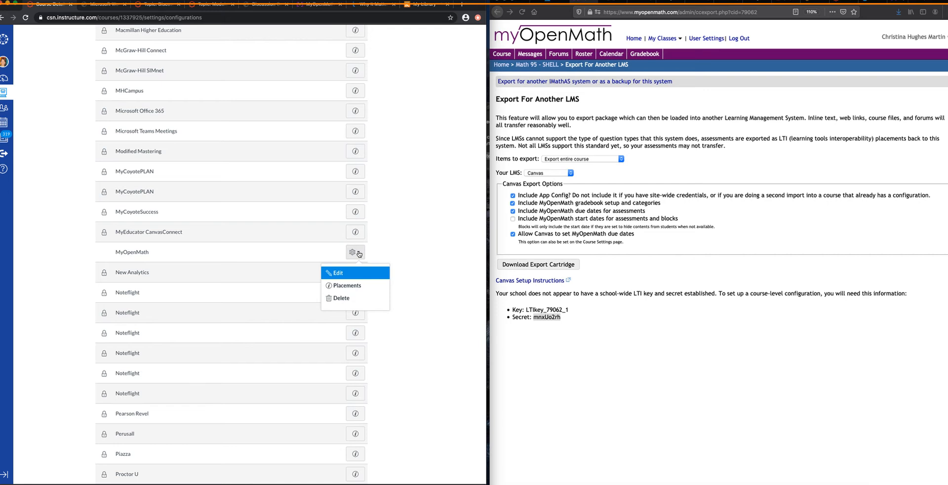
mouse_move(213, 260)
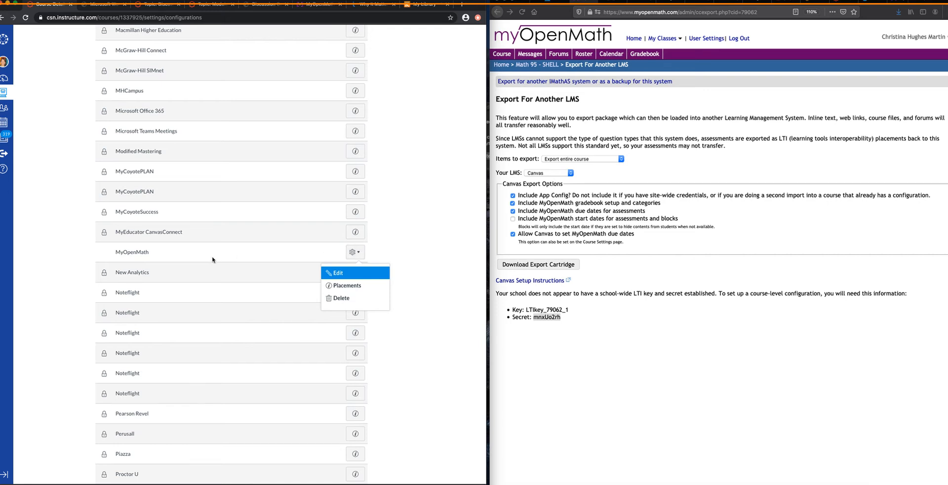
click(337, 271)
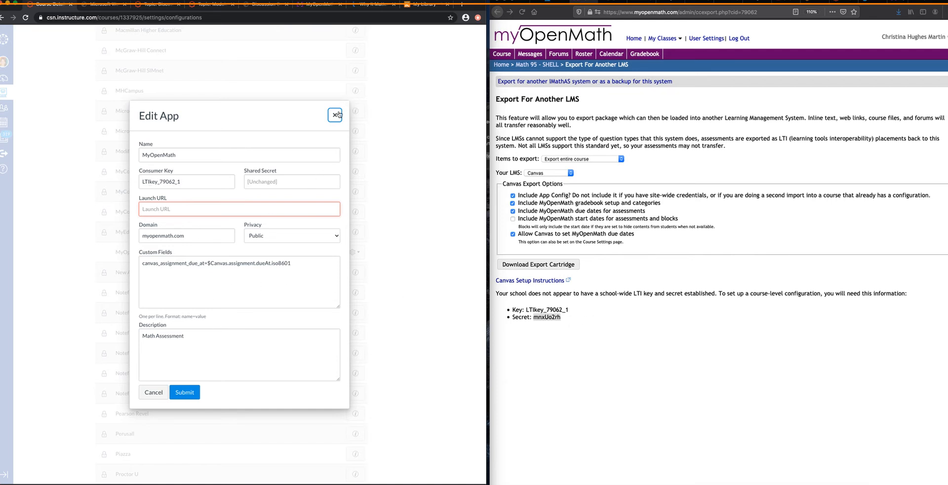
click(336, 114)
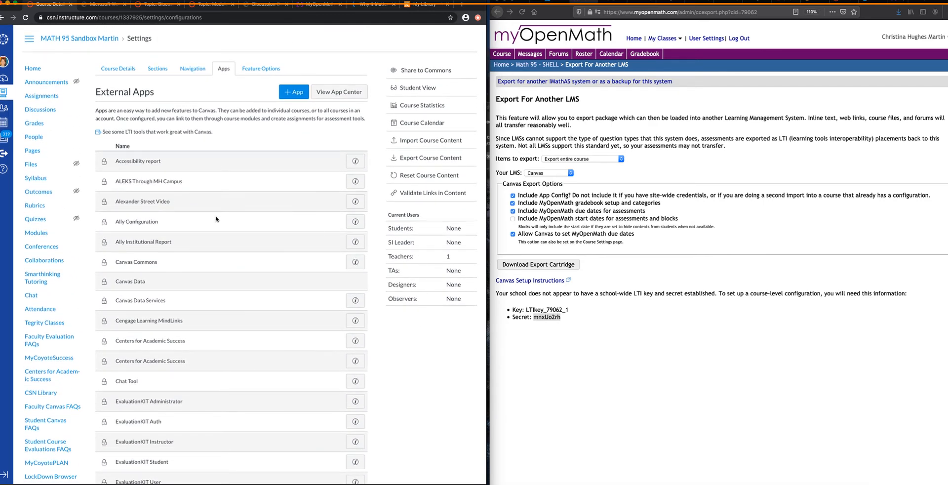
mouse_move(218, 234)
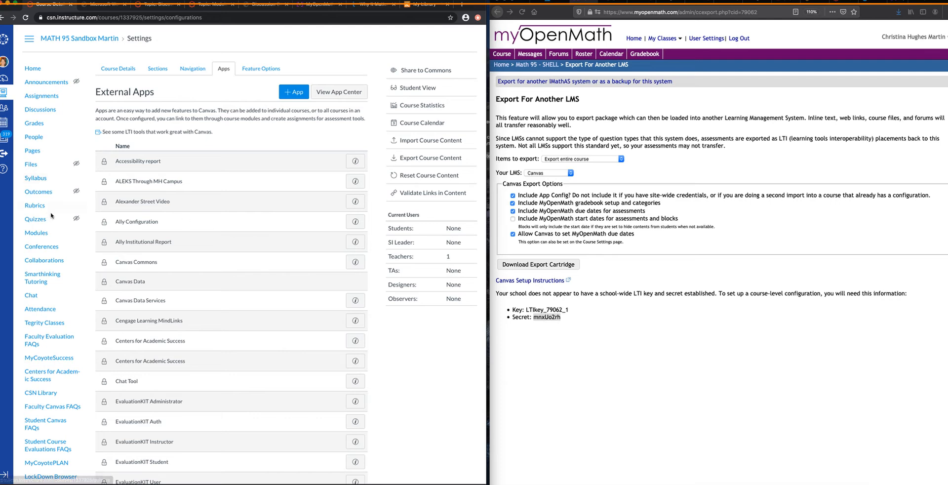
mouse_move(42, 278)
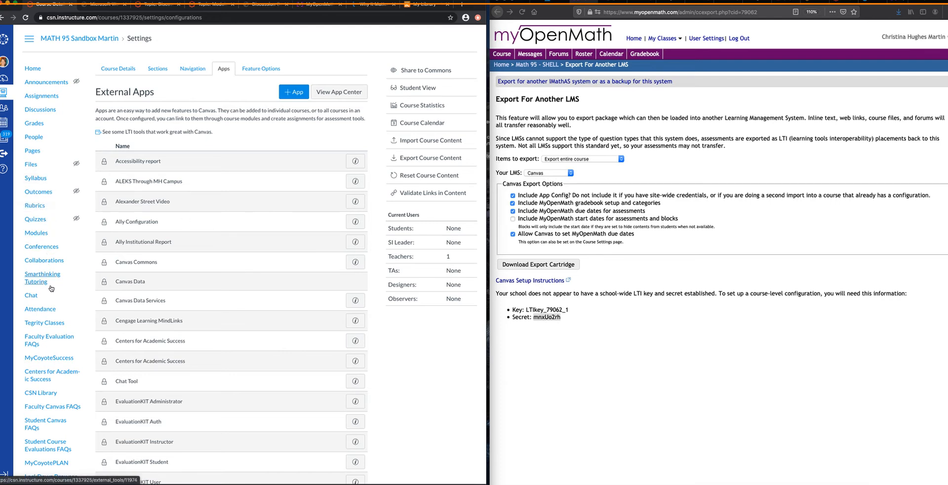
- Go to the course Modules page listing the imported MyOpenMath lessons
scroll(down, 3)
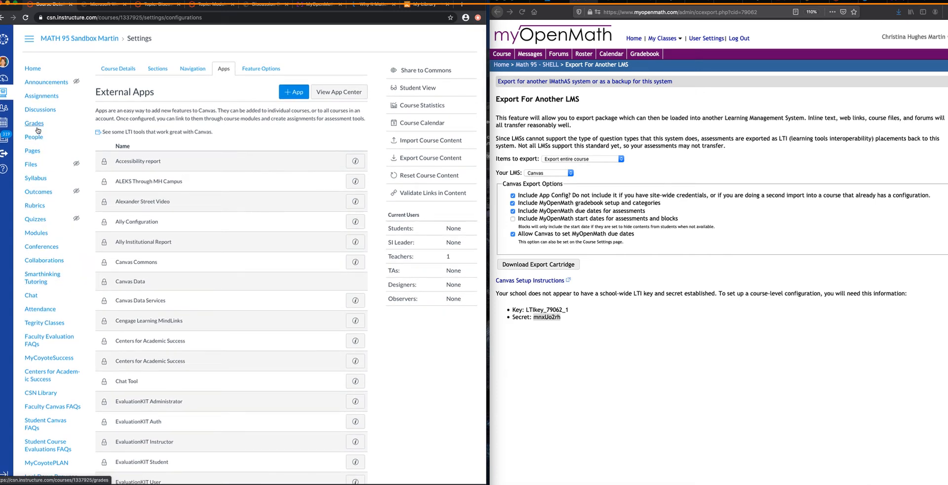
mouse_move(35, 233)
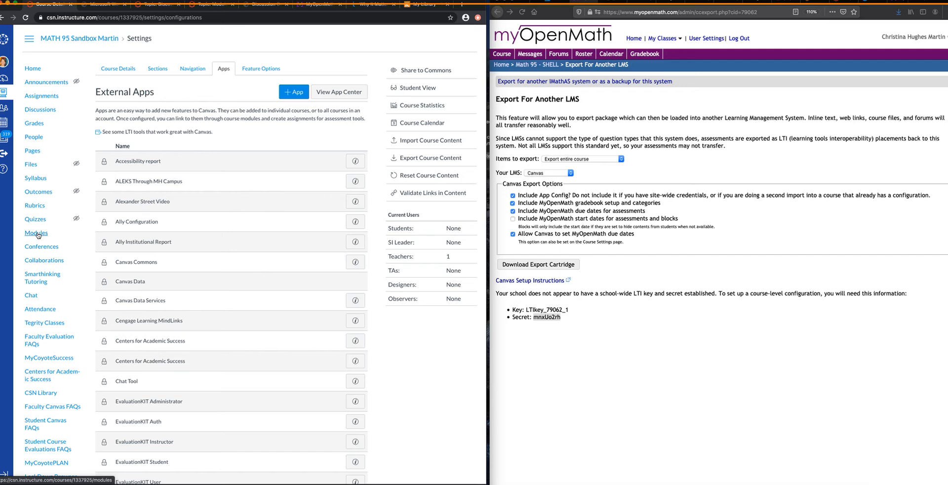
click(36, 232)
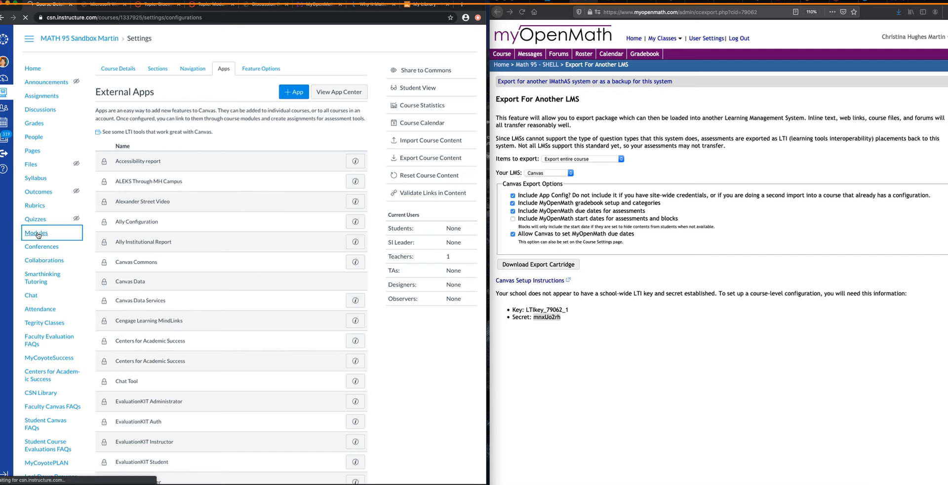
click(36, 233)
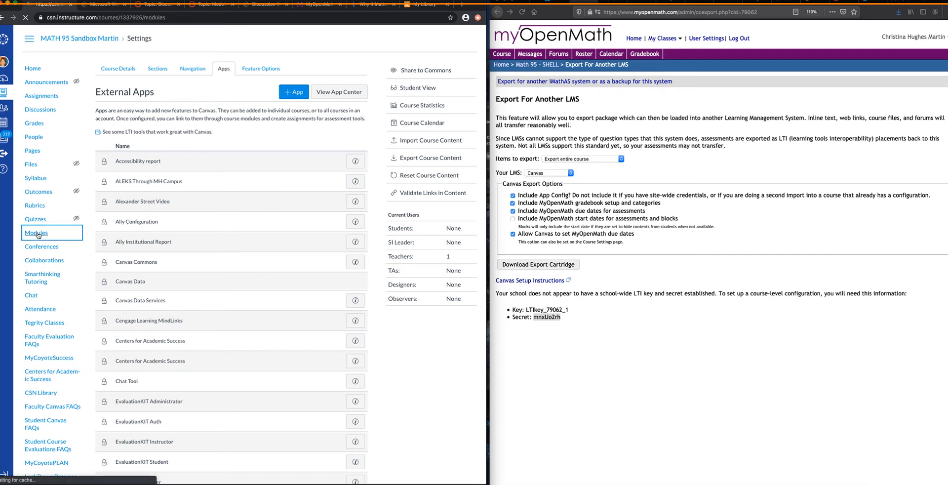
click(37, 233)
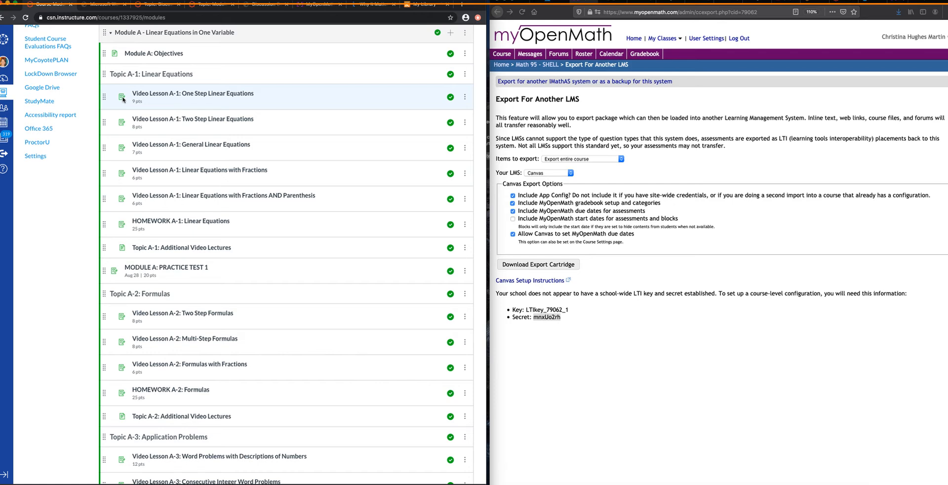
mouse_move(193, 93)
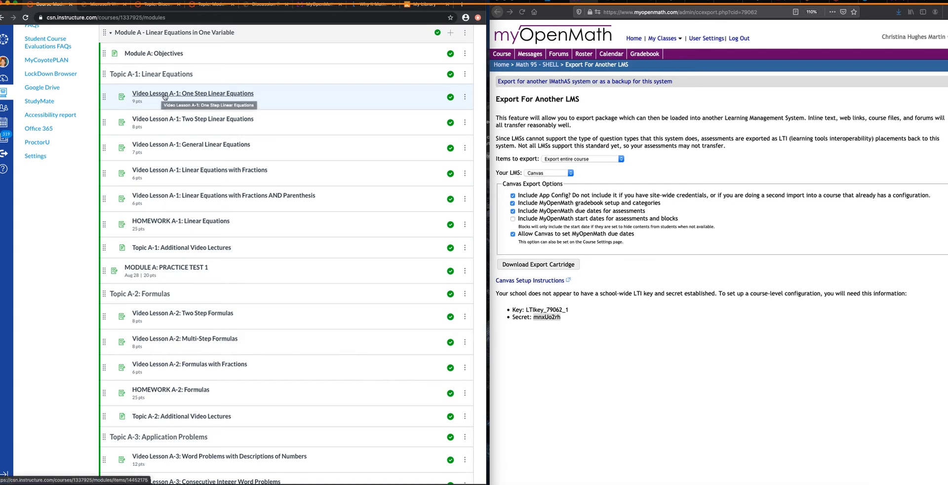
- Open the Video Lesson A-1: One Step Linear Equations item from Modules
click(192, 93)
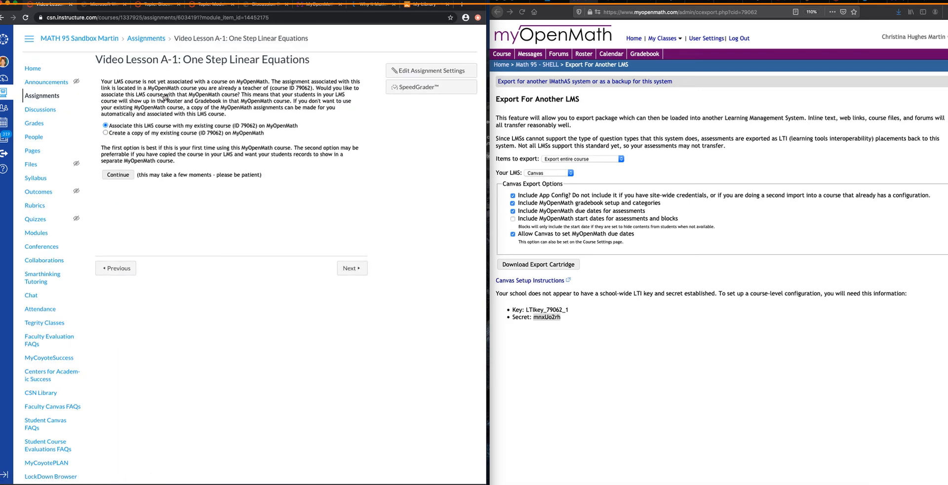
mouse_move(212, 187)
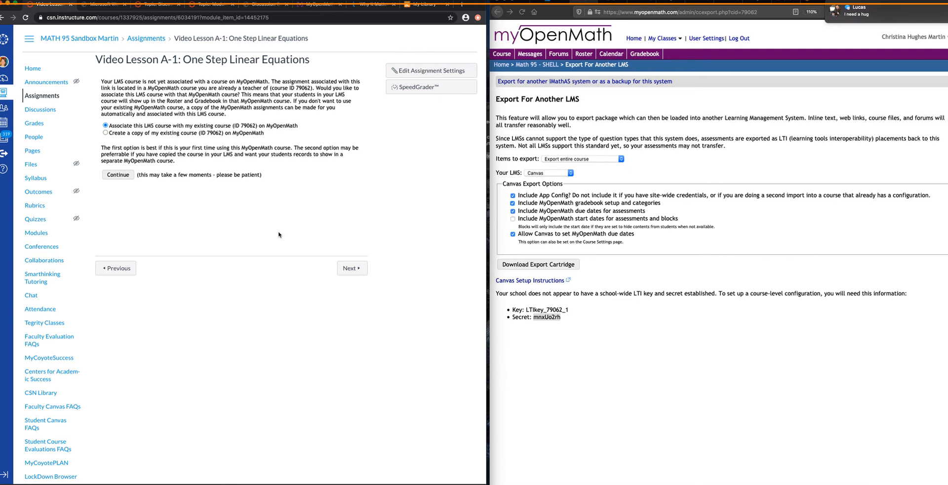
mouse_move(258, 201)
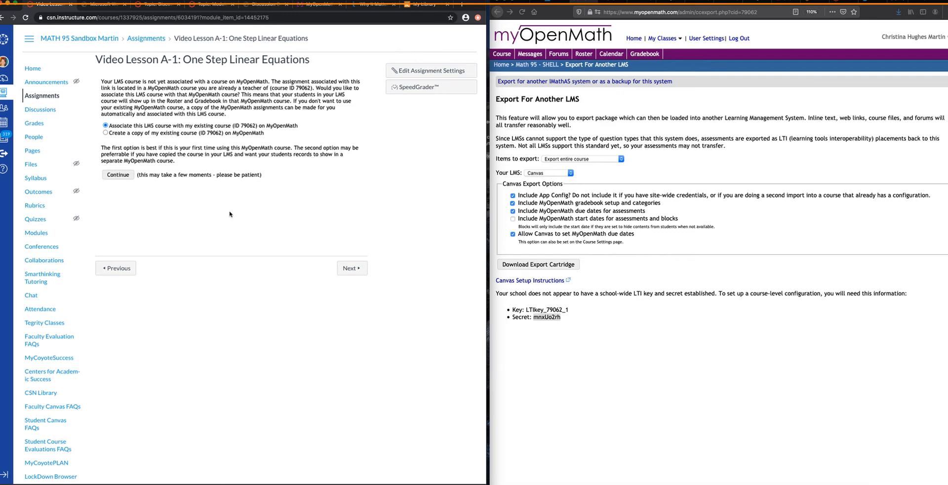
mouse_move(230, 214)
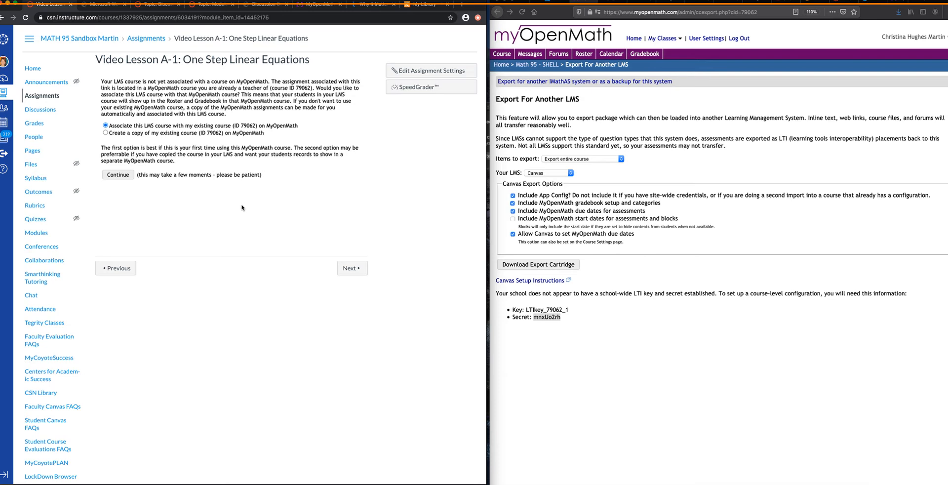
mouse_move(326, 172)
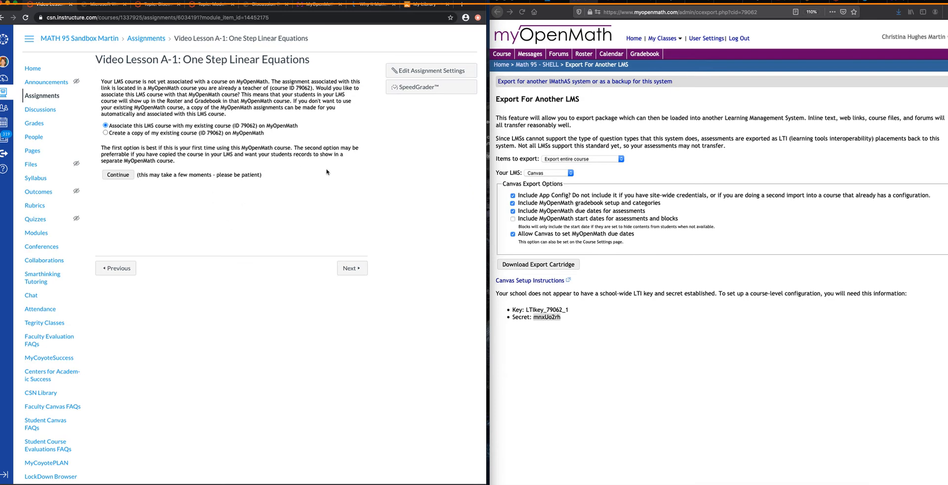
mouse_move(274, 208)
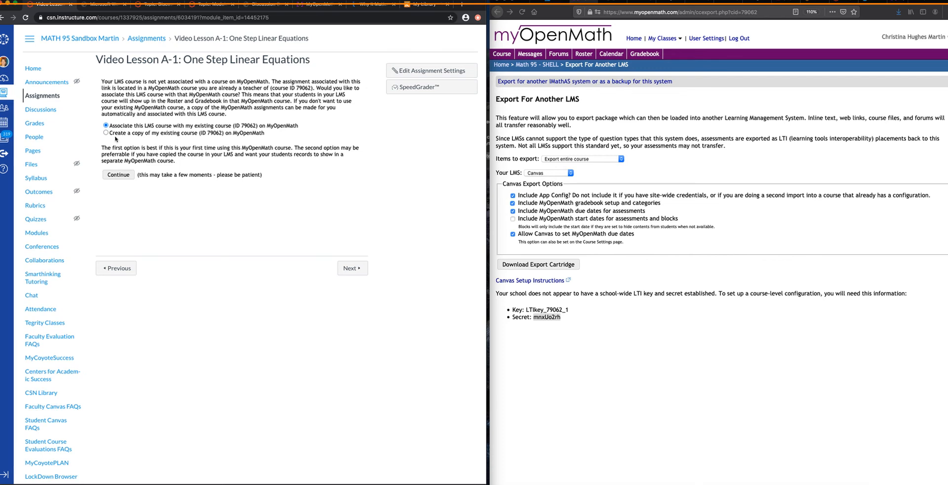
- Choose to create a copy of MyOpenMath course 79062 and continue to the assessment
click(106, 133)
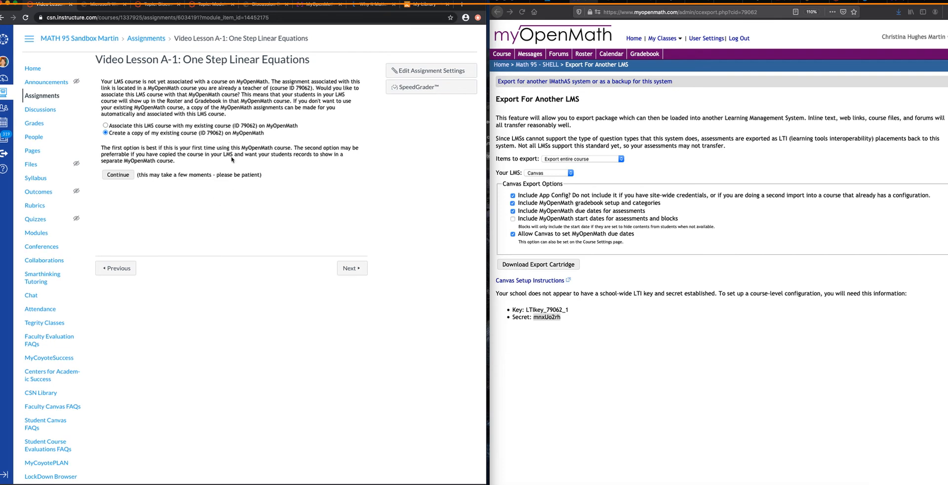
mouse_move(141, 251)
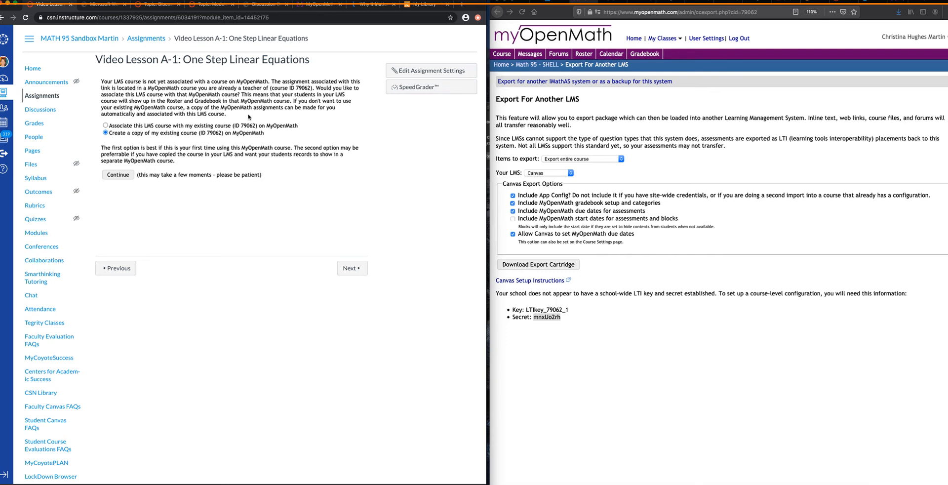
click(106, 132)
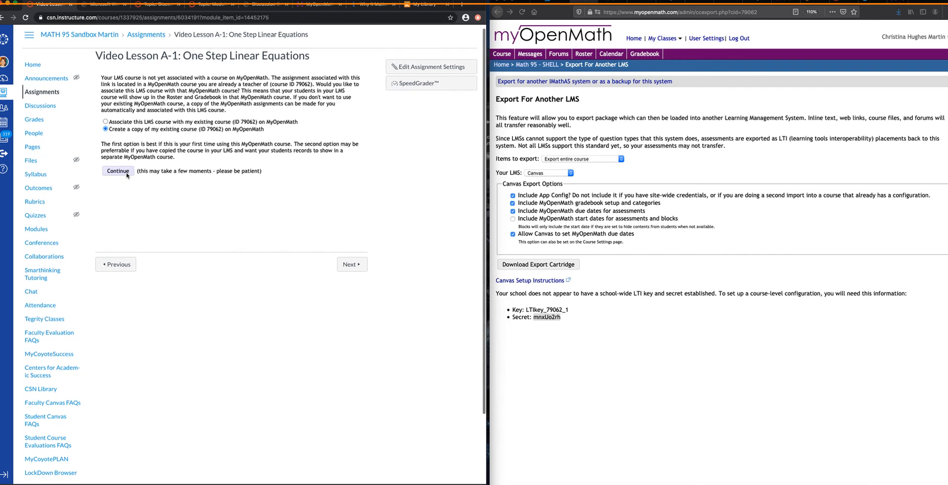
mouse_move(118, 171)
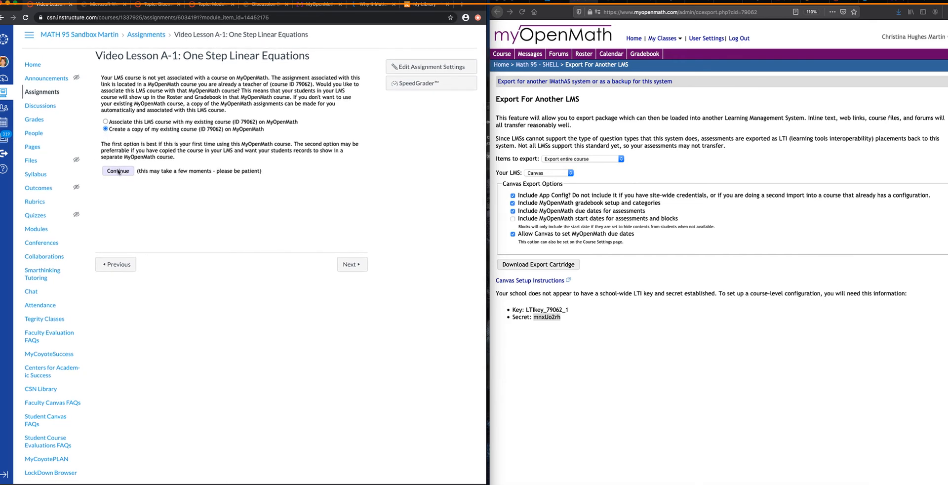
click(118, 169)
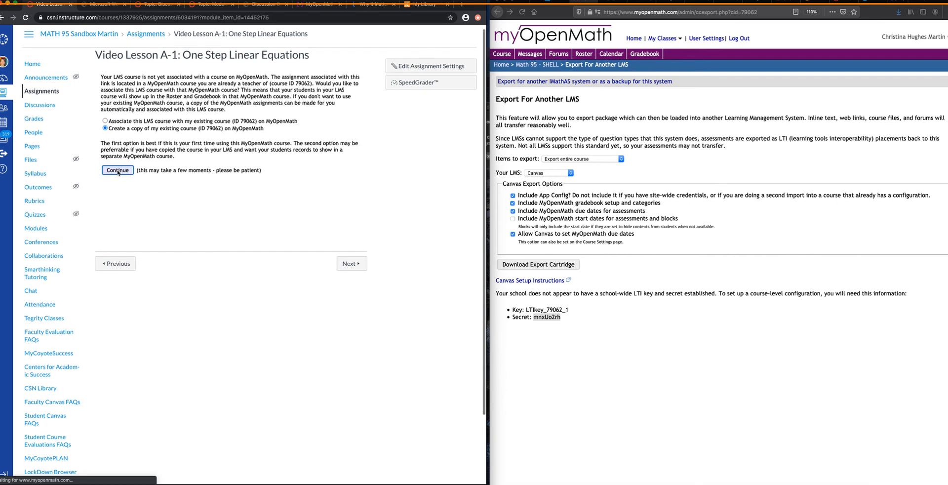
click(117, 169)
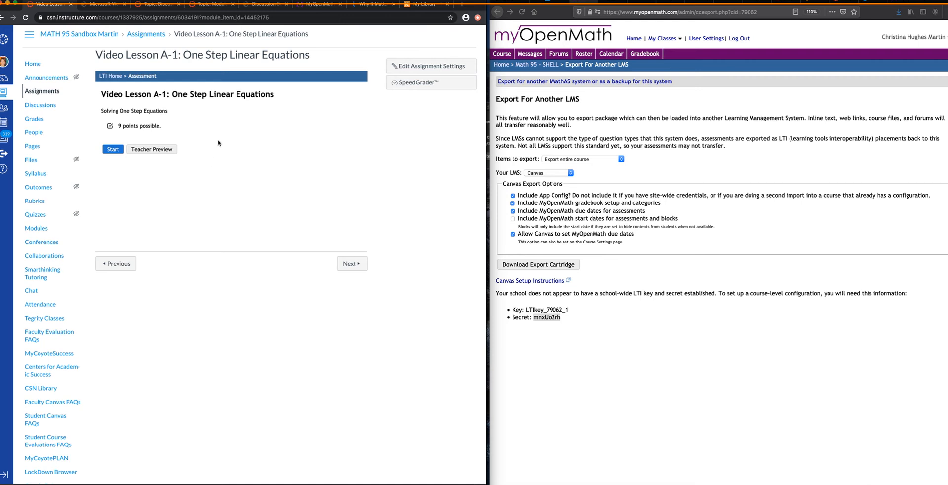
mouse_move(203, 165)
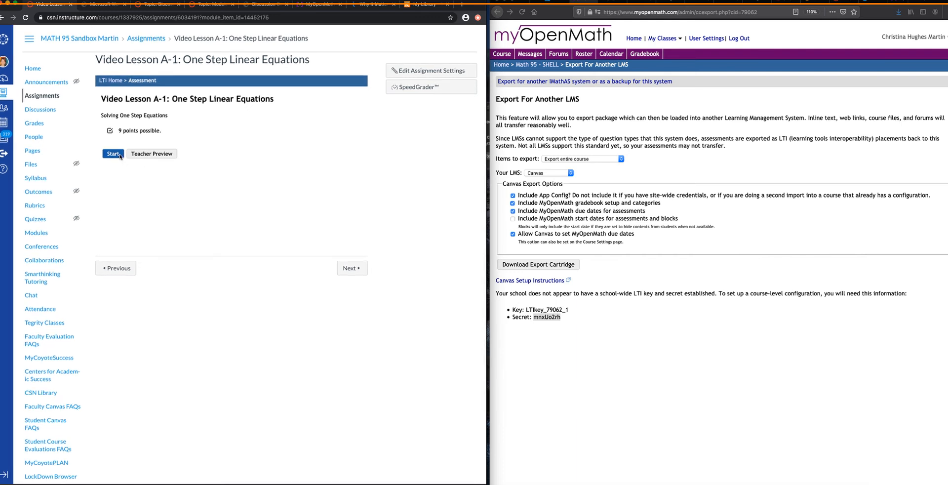
- Start the Video Lesson A-1 assessment to show its intro video
click(111, 153)
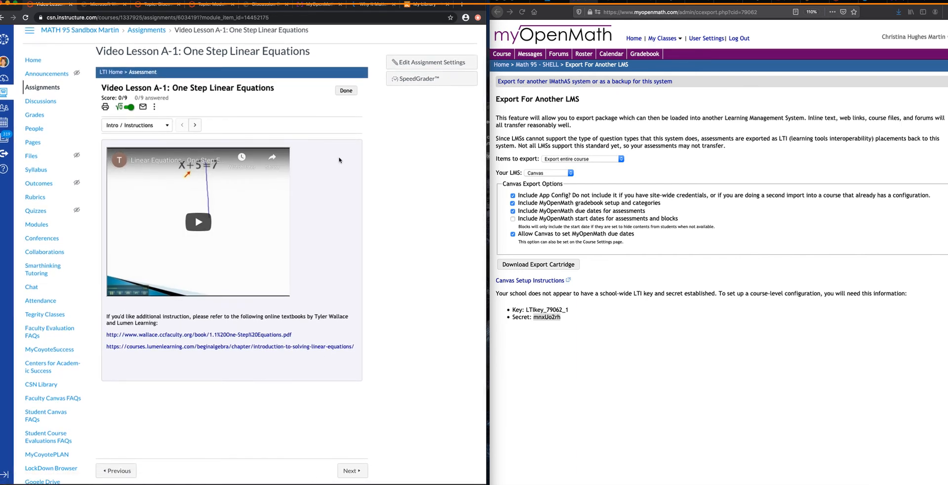
mouse_move(293, 253)
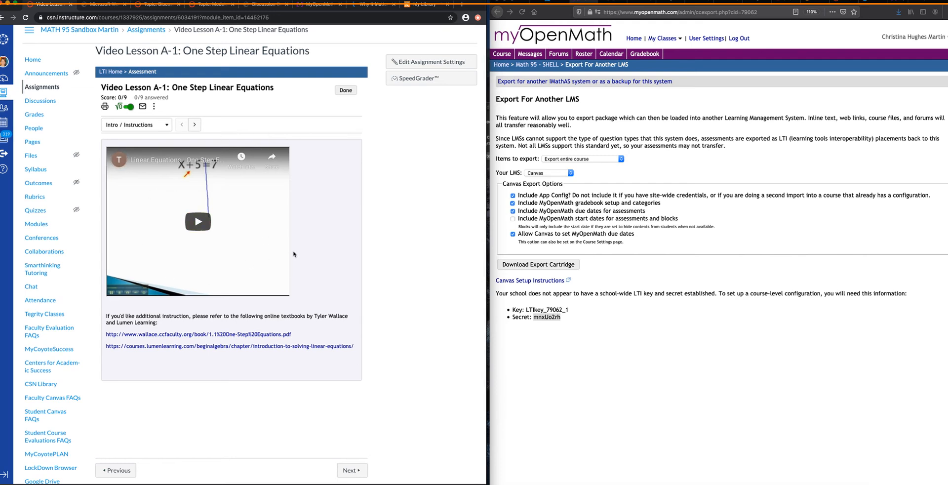
mouse_move(226, 332)
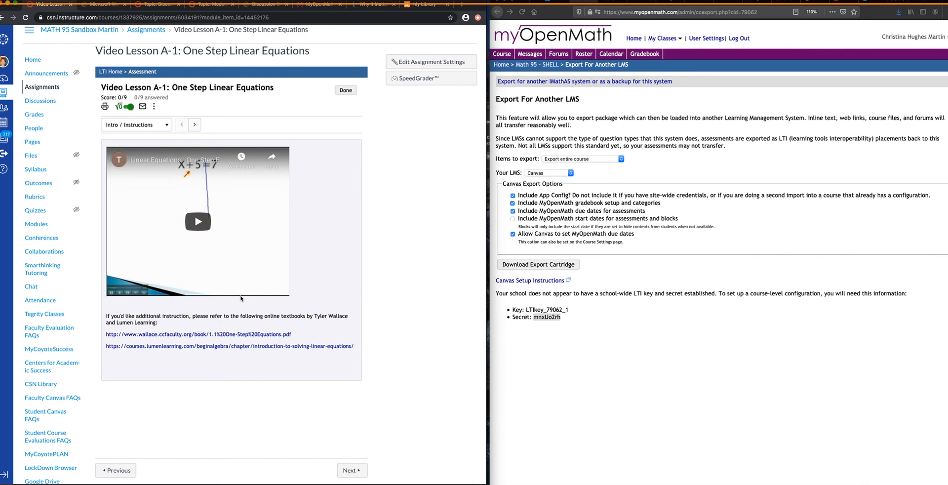
- Advance from the intro to question 3 and submit the answer 42
click(199, 127)
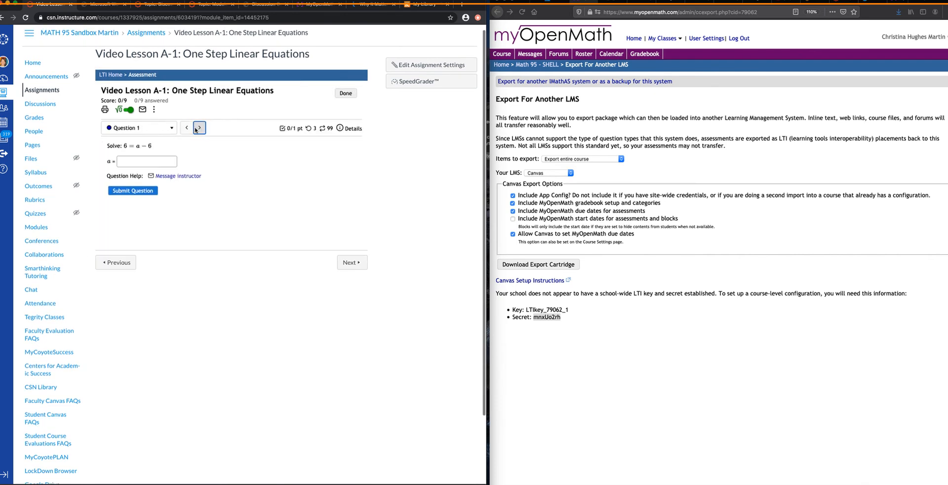
click(198, 127)
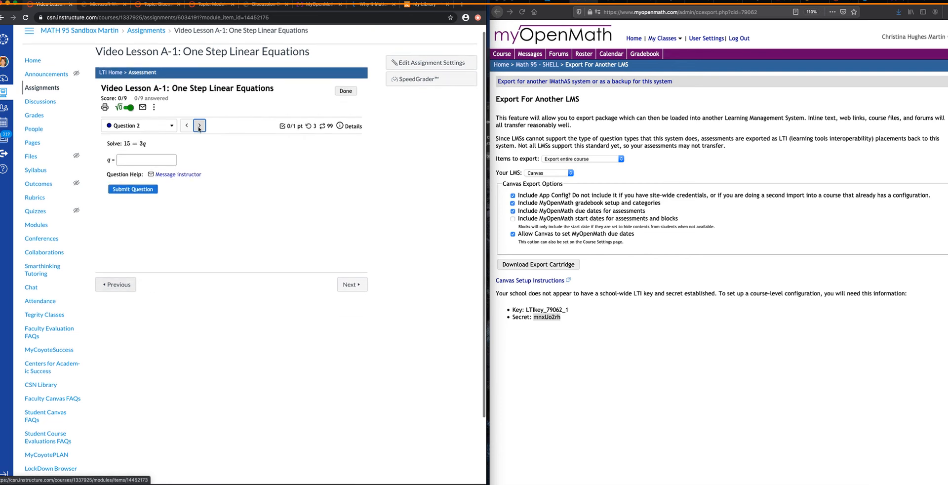
click(198, 126)
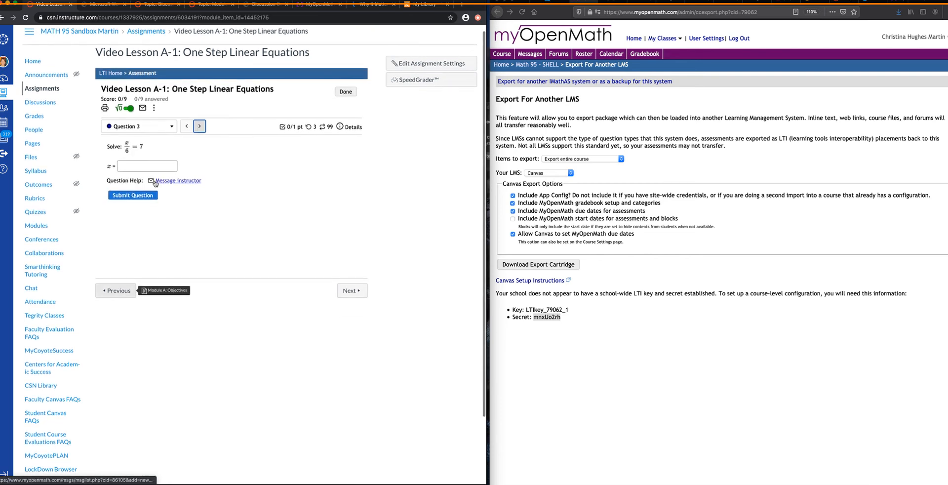
click(146, 165)
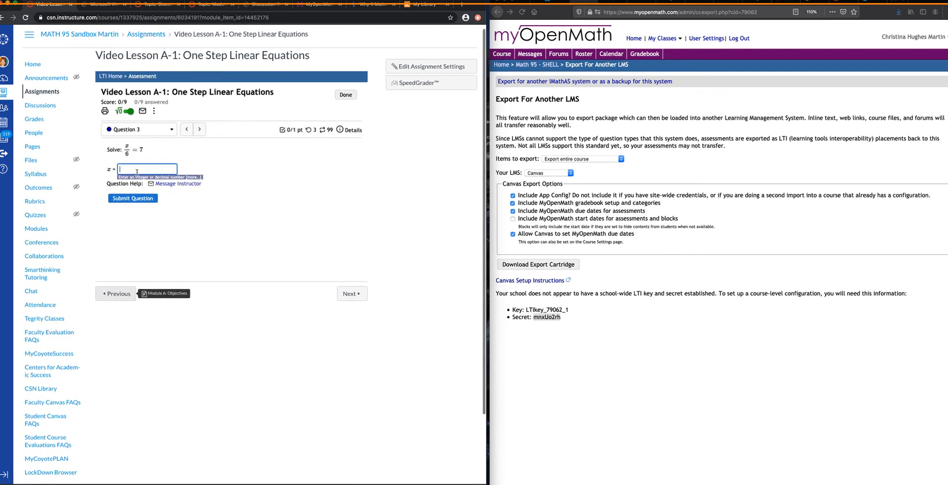
text(42)
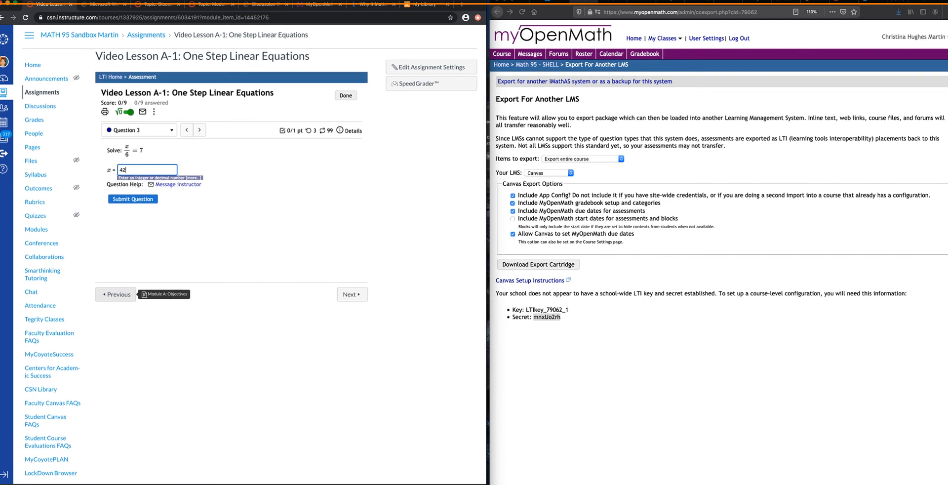
click(132, 198)
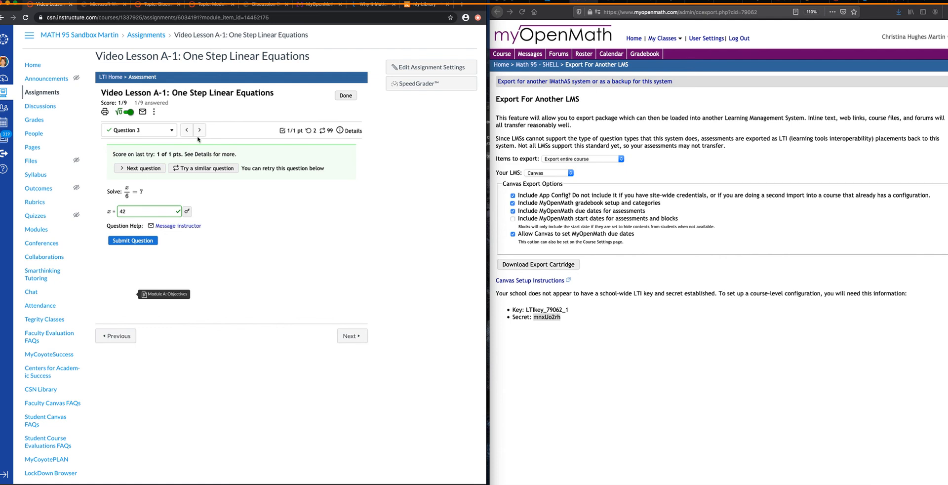
- Submit 98 as the answer to question 4, then move on to question 5
click(200, 129)
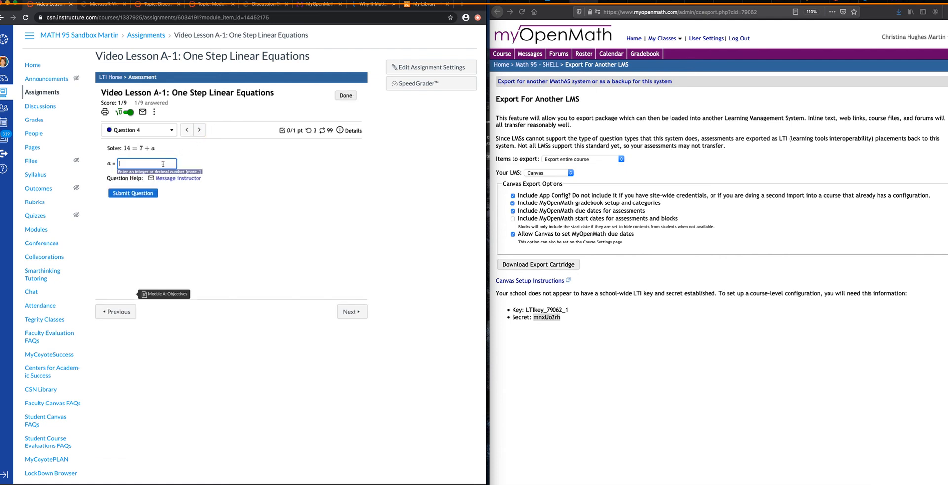
text(98)
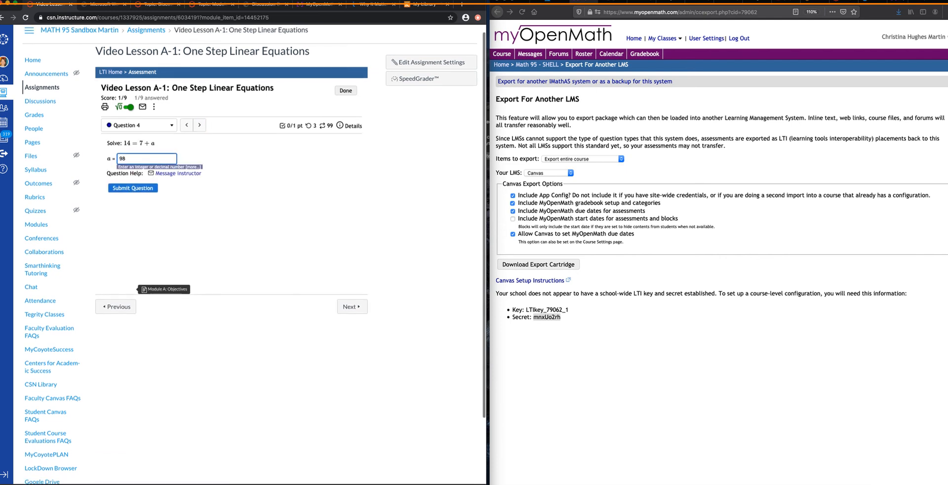
click(132, 187)
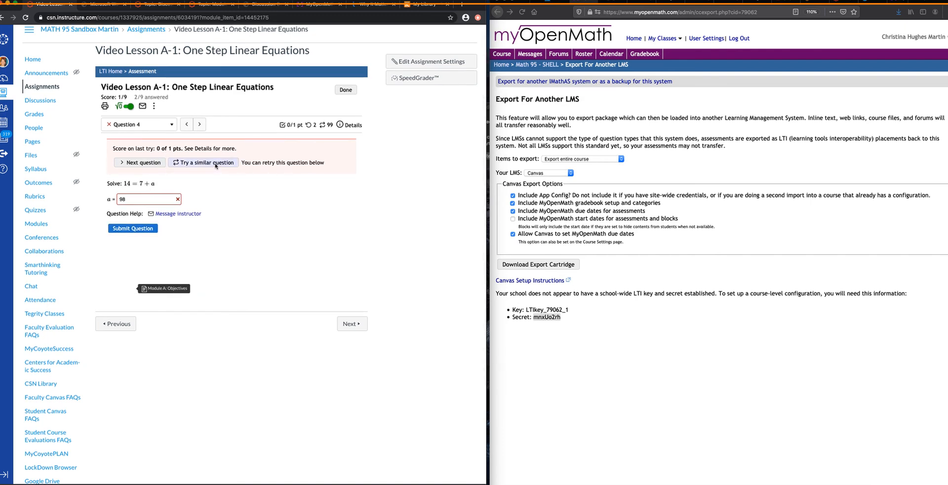
click(199, 124)
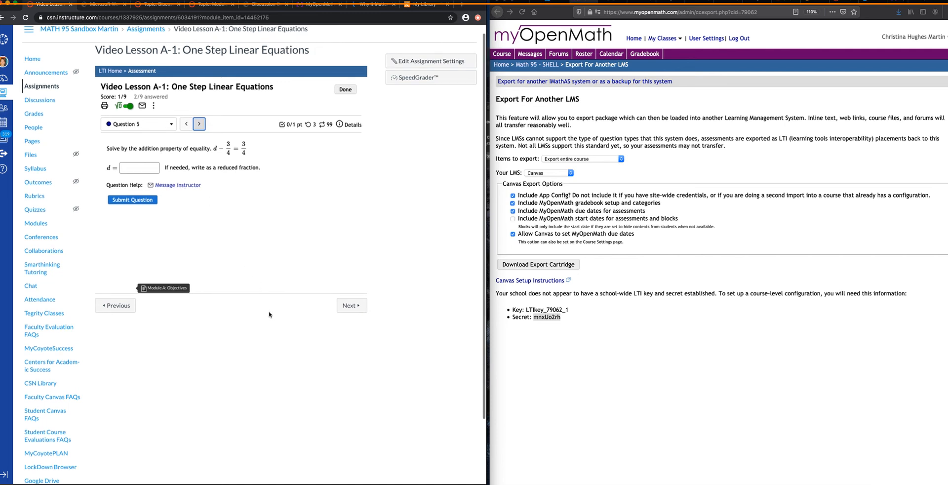
mouse_move(348, 317)
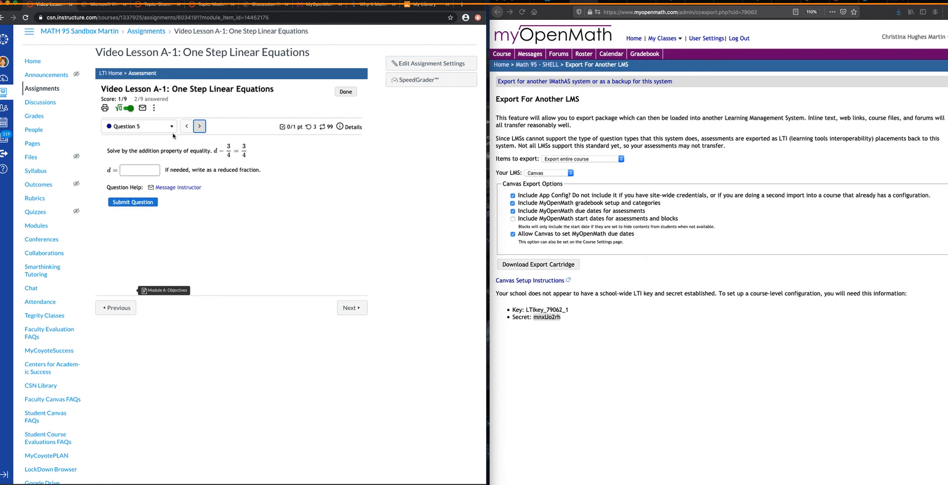
mouse_move(205, 209)
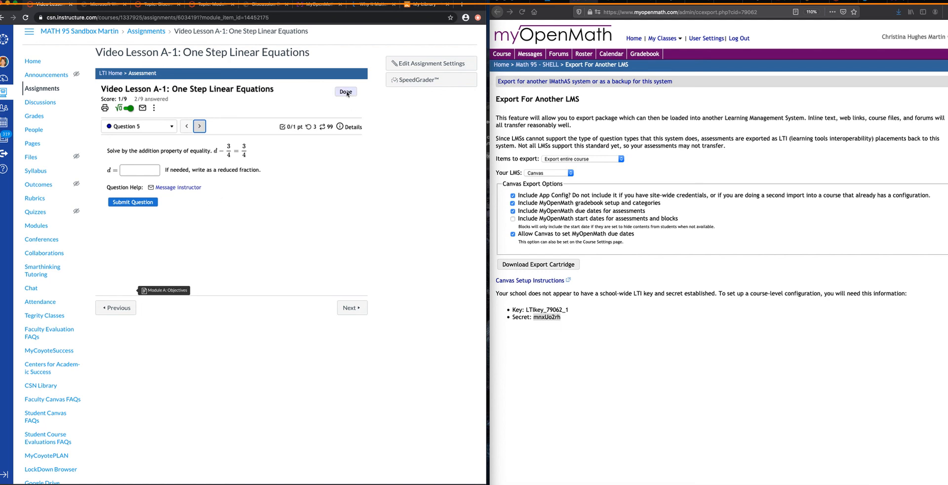
- End the attempt to see the score list of 1 of 9 points
click(346, 91)
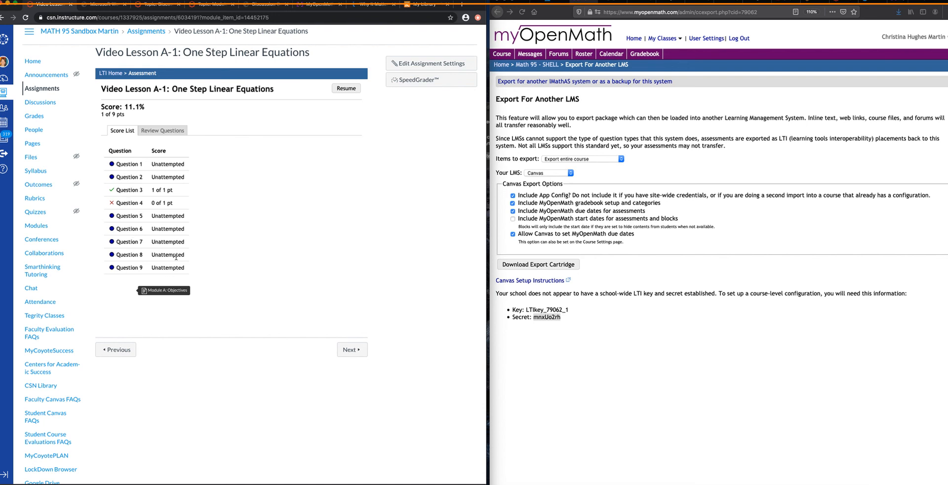
mouse_move(26, 65)
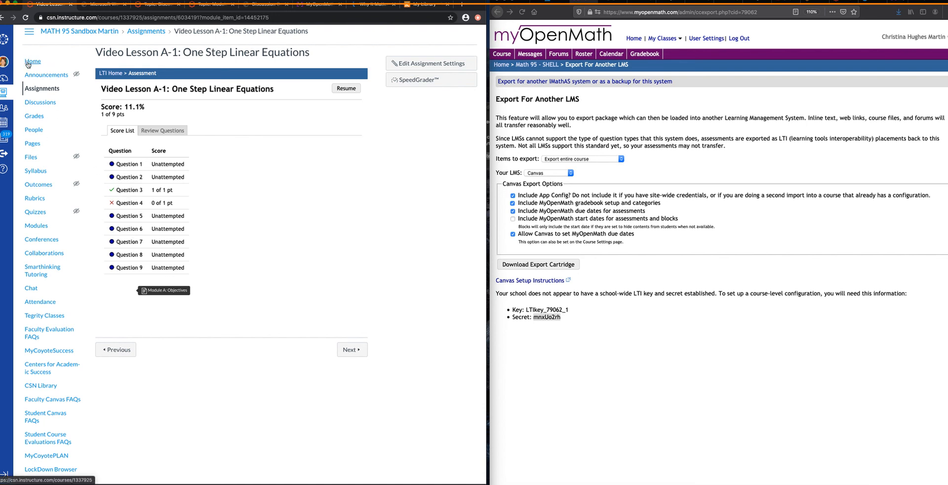
- Return to the MATH 95 Sandbox course home page via Home
click(33, 62)
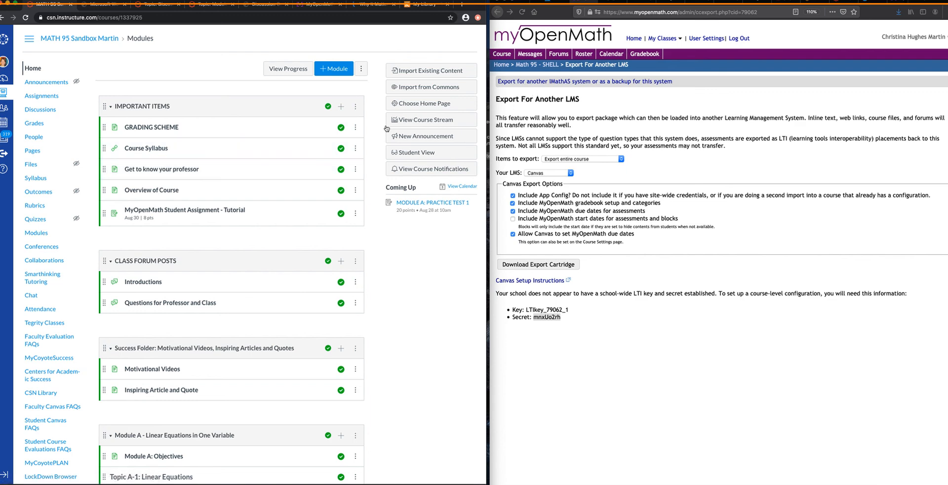
mouse_move(564, 108)
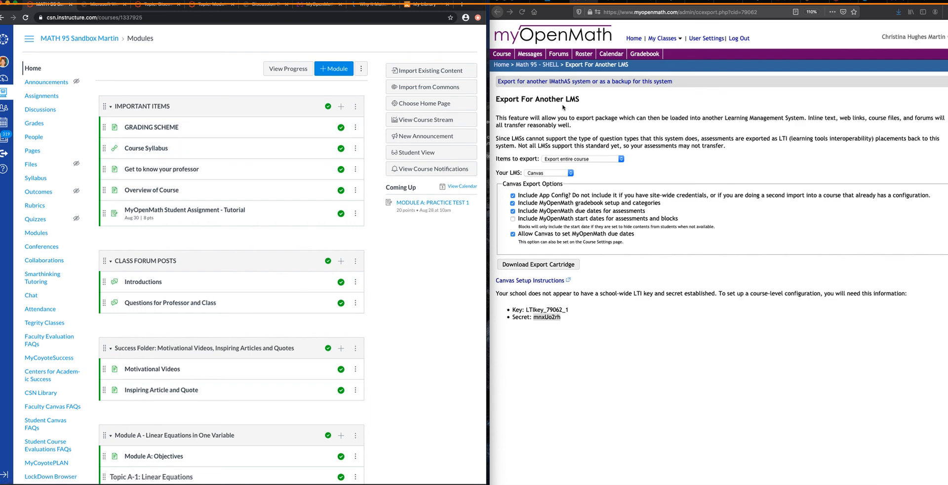
mouse_move(35, 178)
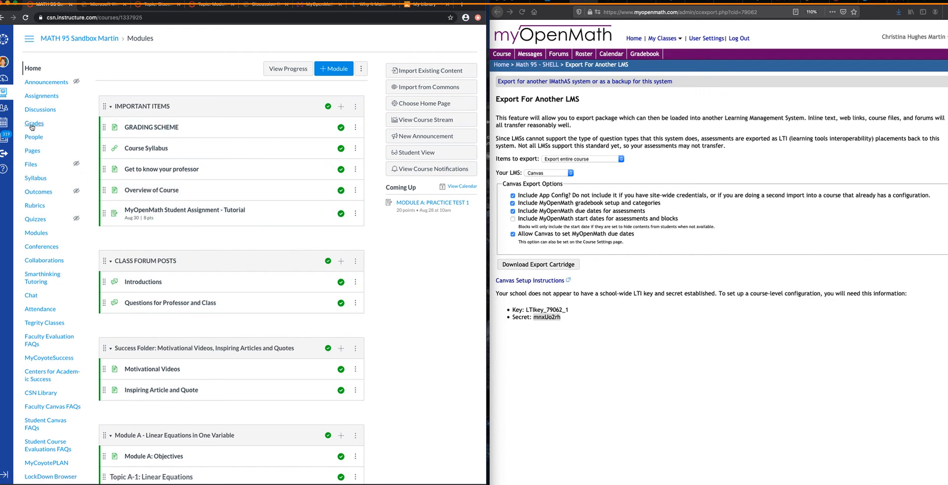
mouse_move(34, 123)
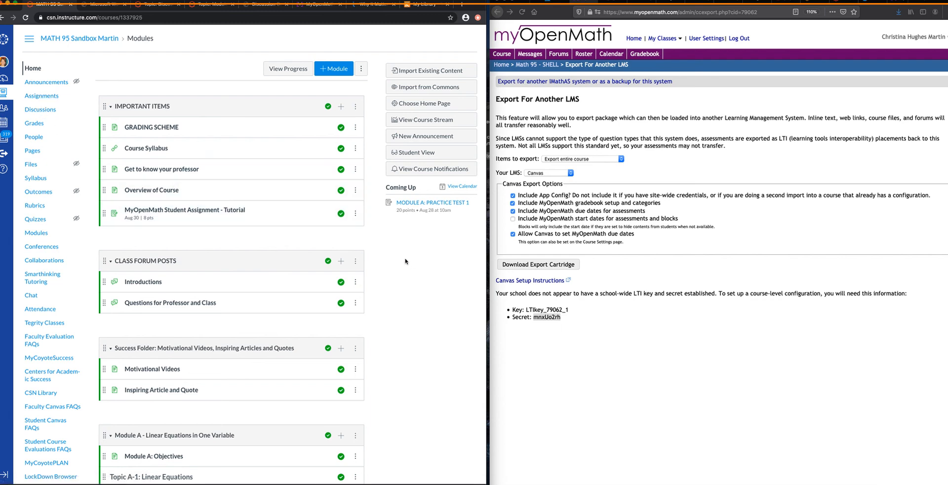
mouse_move(230, 237)
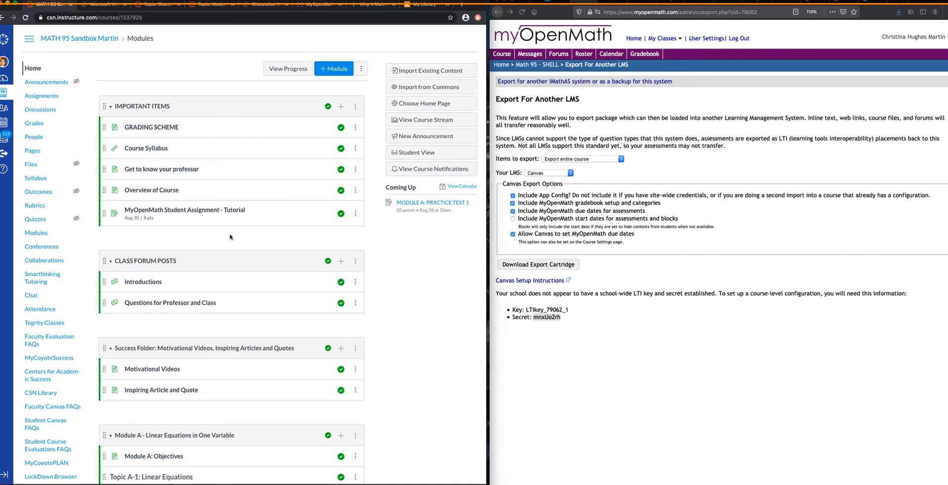